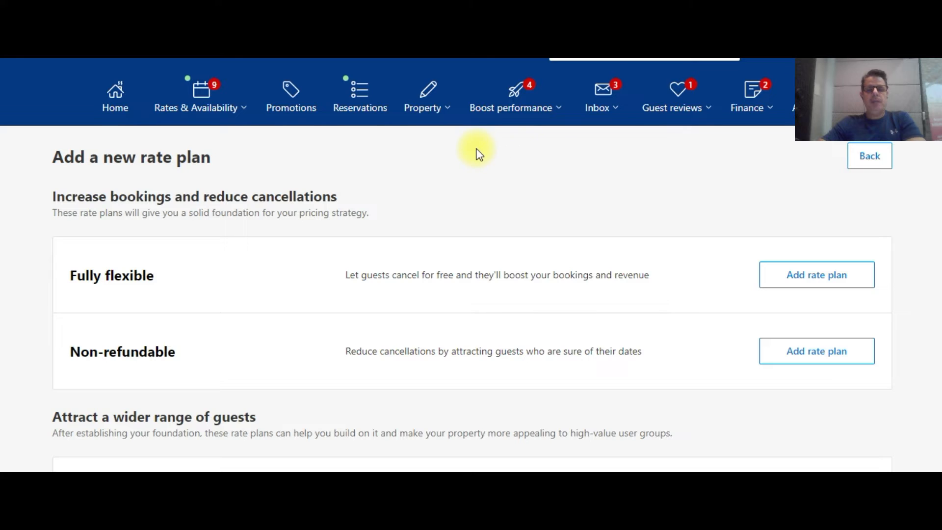
mouse_move(474, 135)
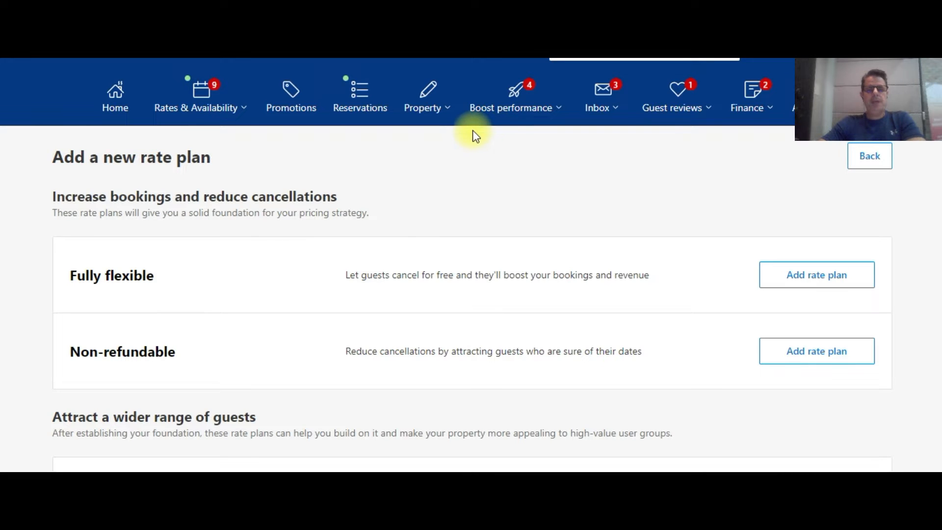
mouse_move(291, 99)
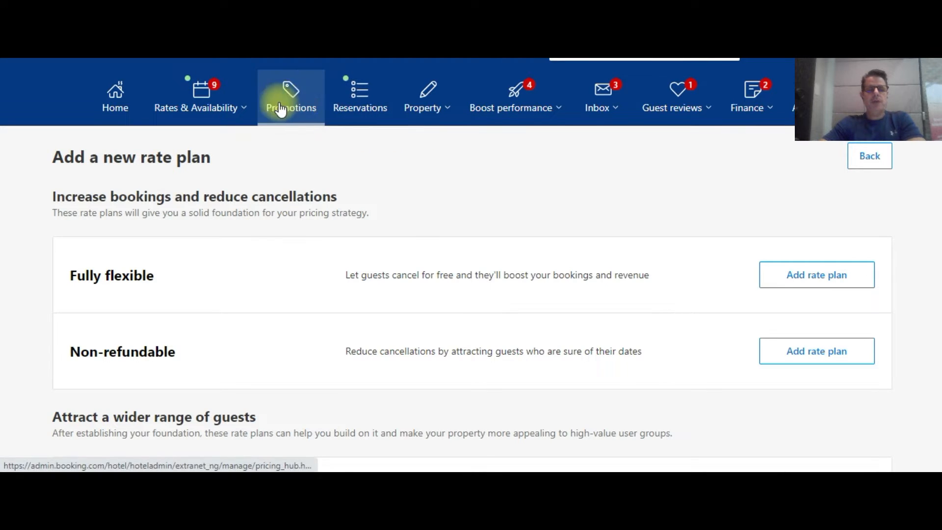
Open Rates & Availability and browse the calendar of room prices
click(200, 97)
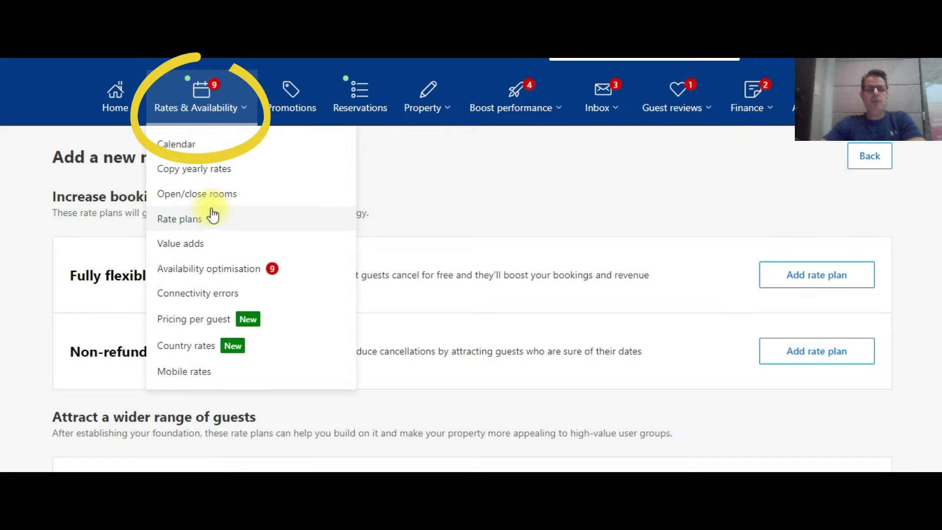
mouse_move(299, 209)
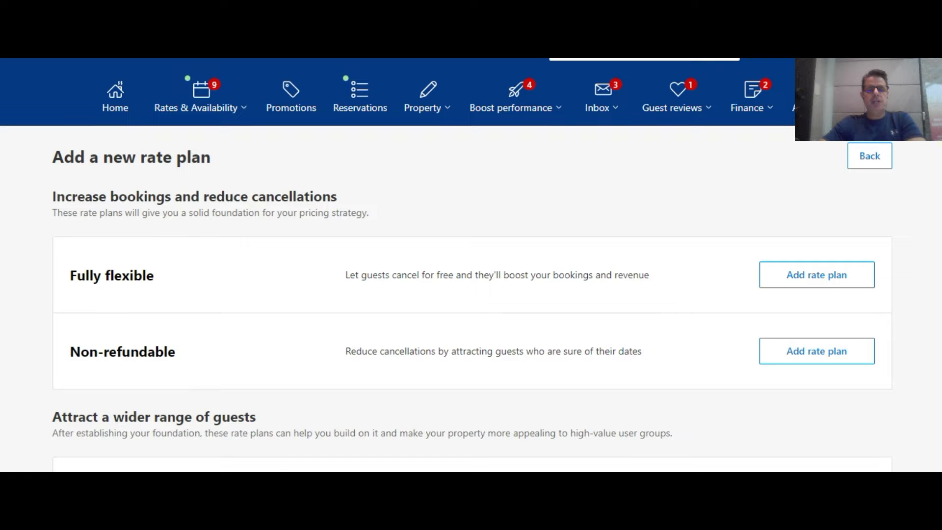
scroll(up, 3)
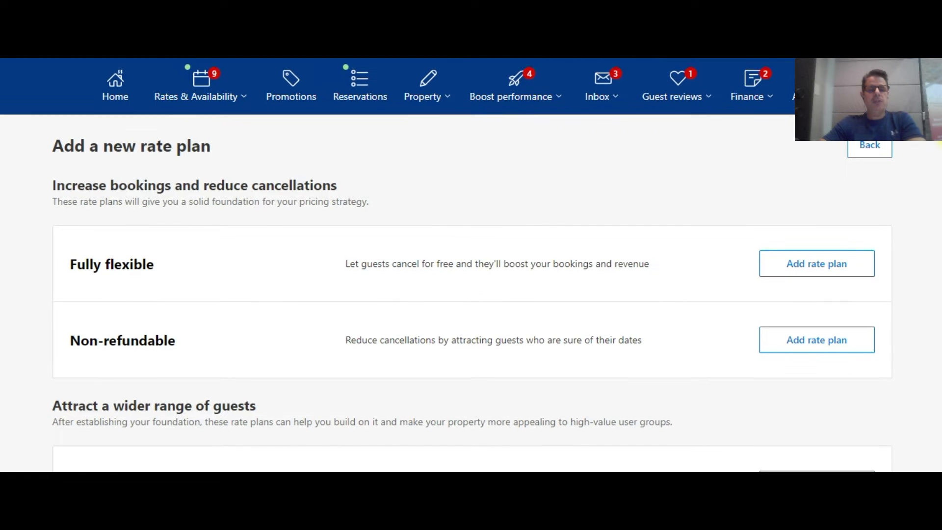
scroll(down, 3)
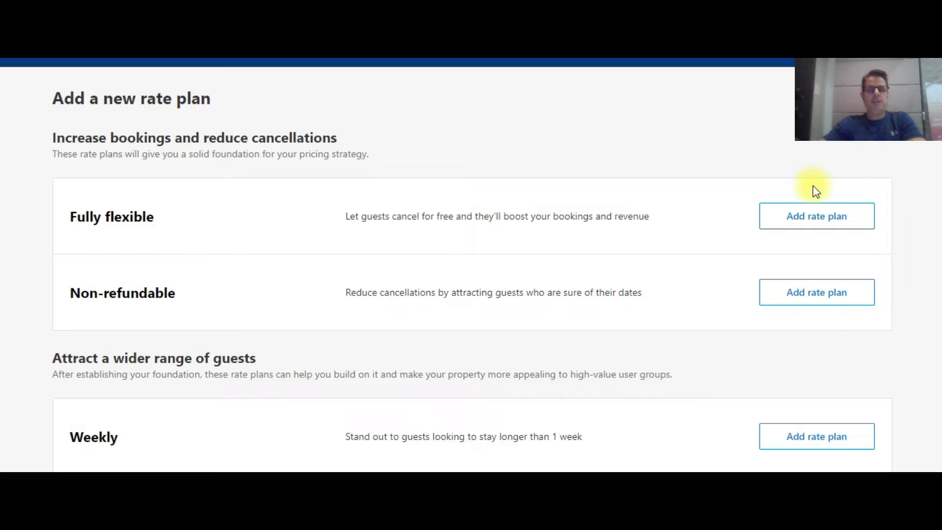
mouse_move(588, 243)
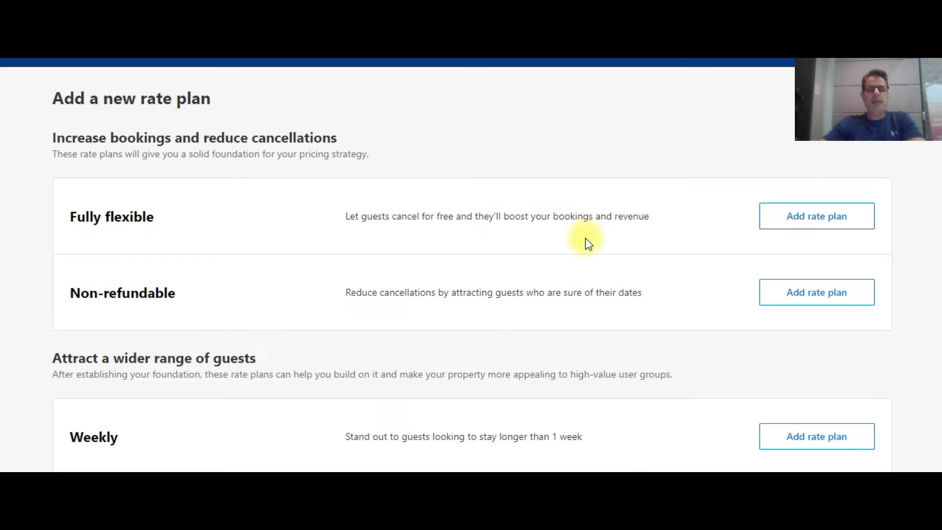
mouse_move(816, 216)
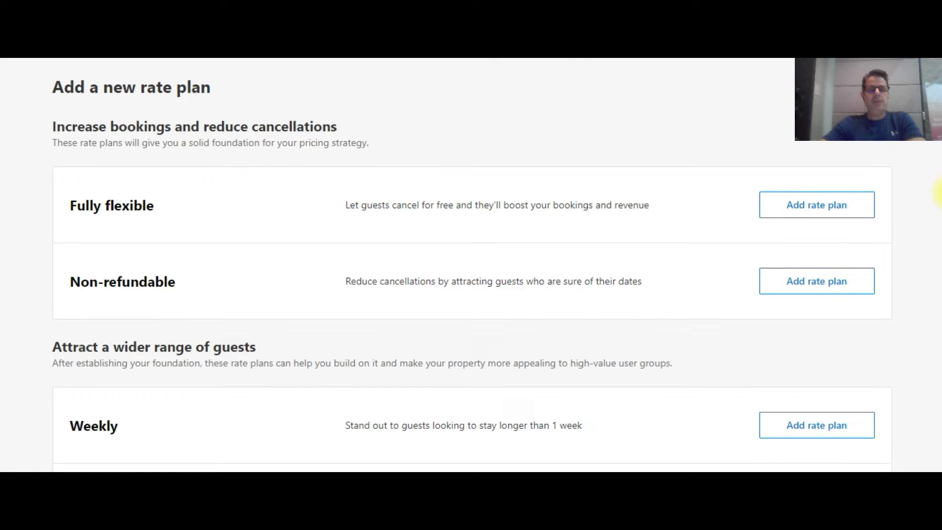
scroll(up, 3)
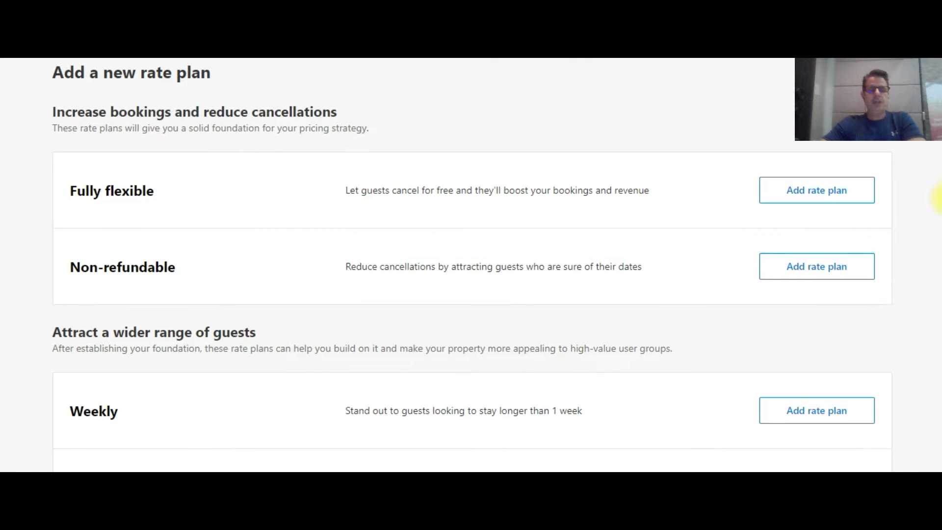
scroll(down, 3)
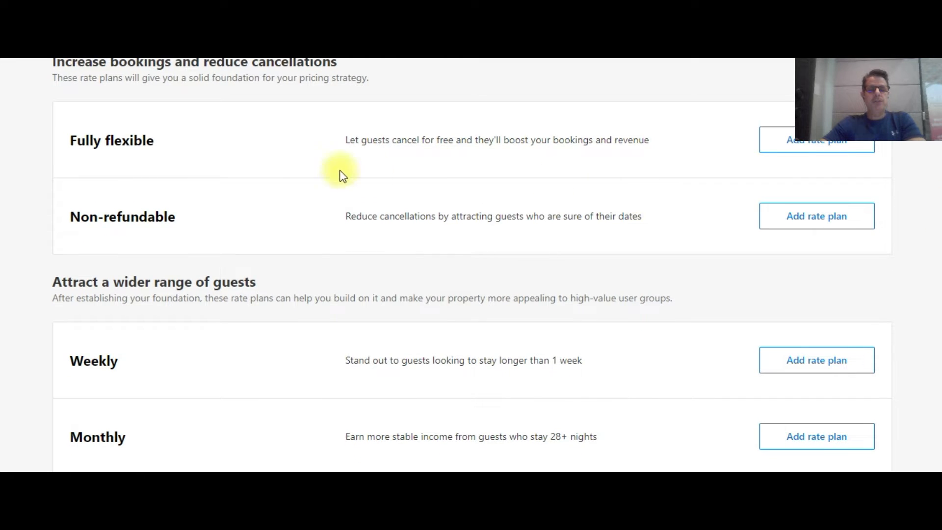
mouse_move(495, 222)
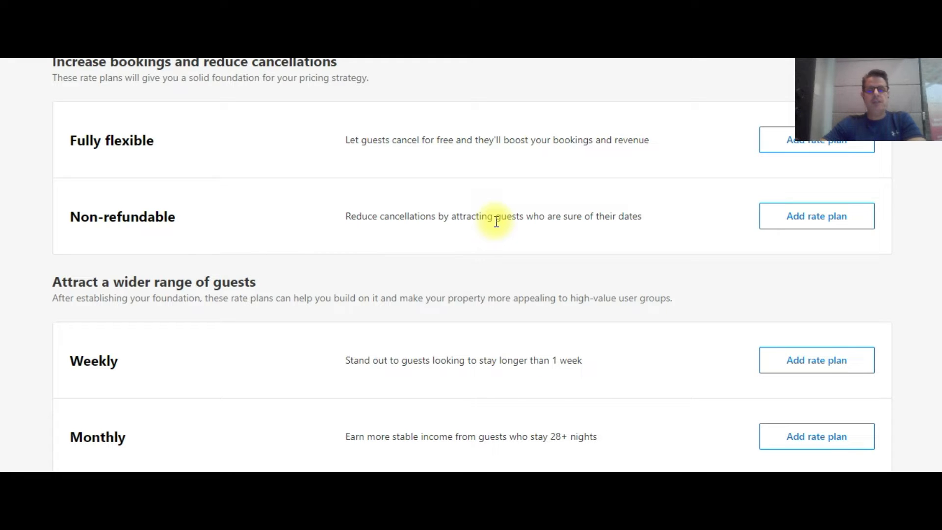
mouse_move(934, 214)
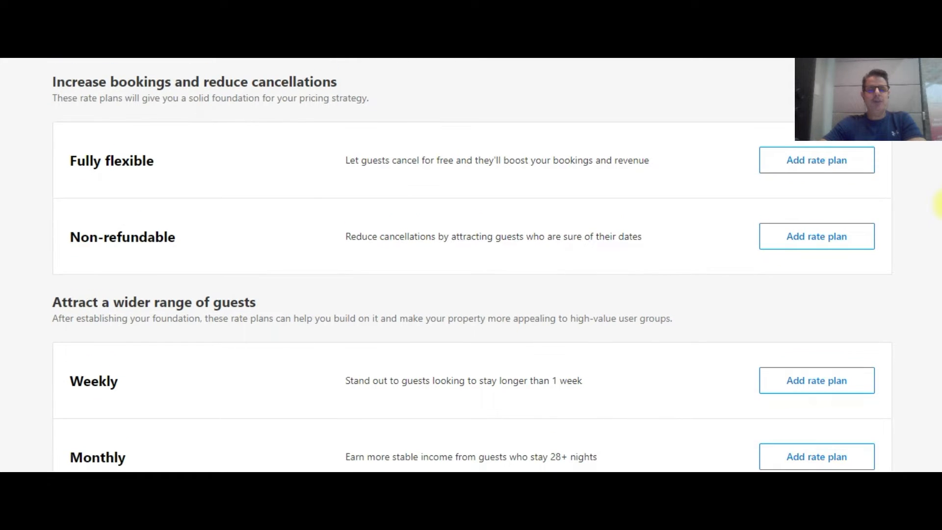
scroll(up, 3)
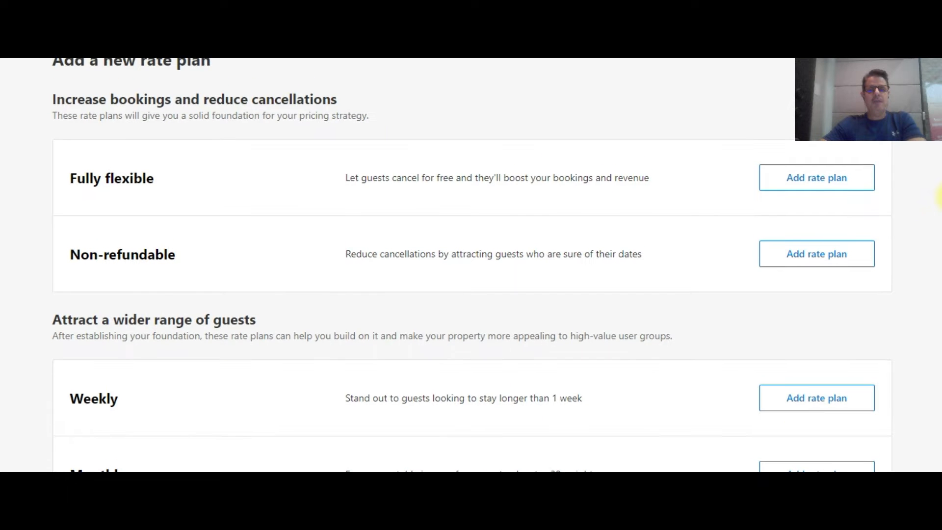
scroll(down, 3)
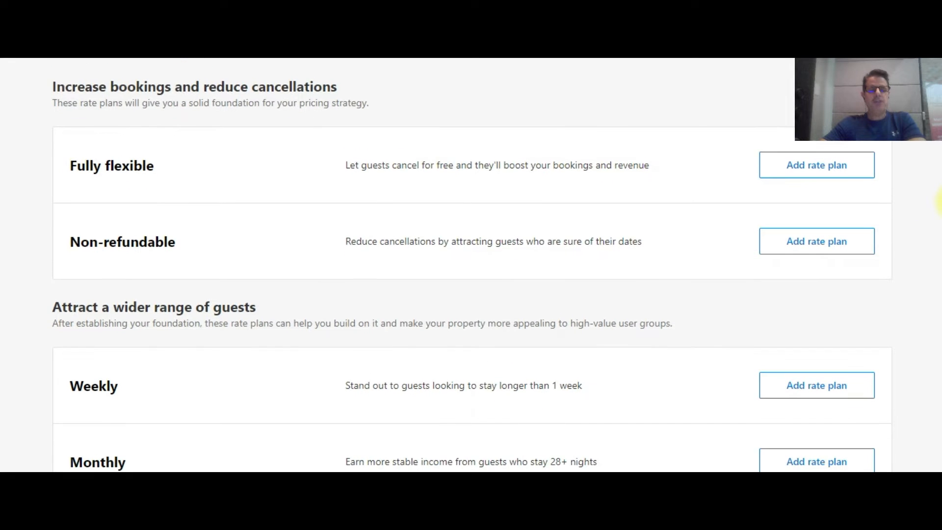
scroll(down, 3)
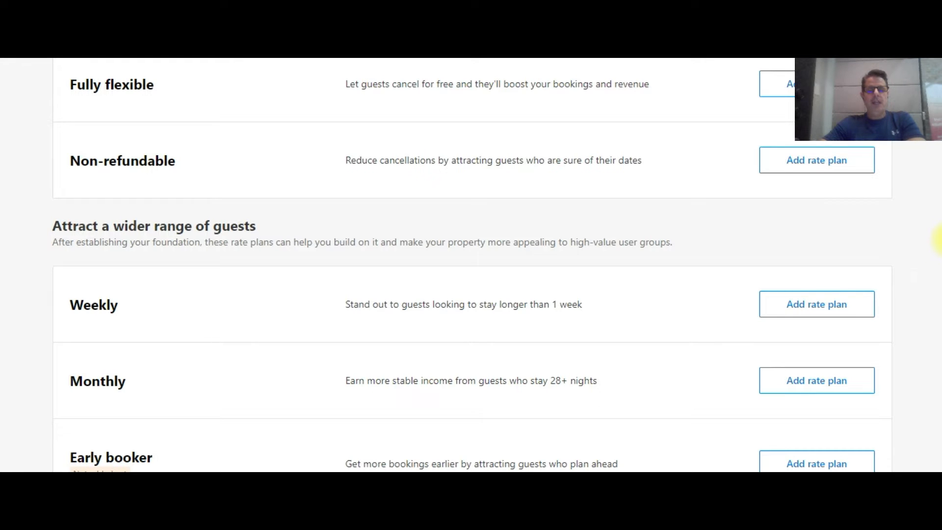
scroll(down, 3)
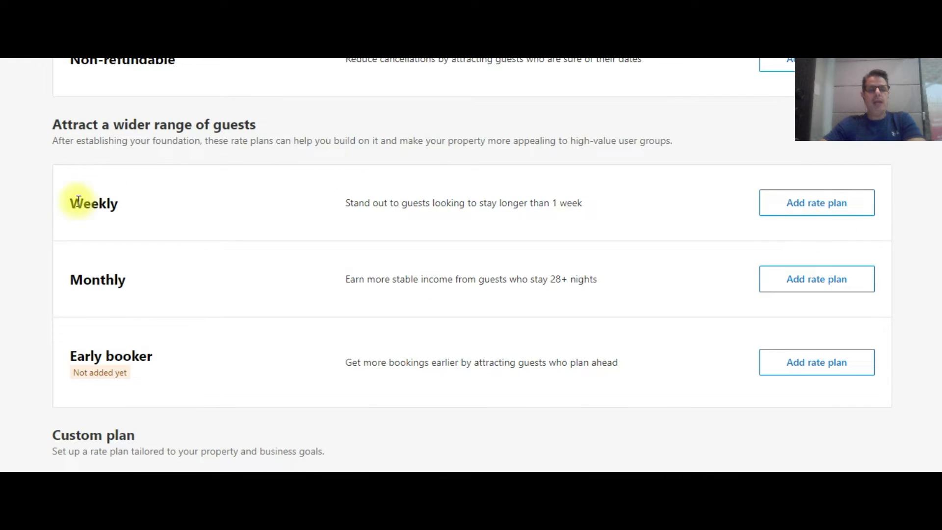
mouse_move(658, 180)
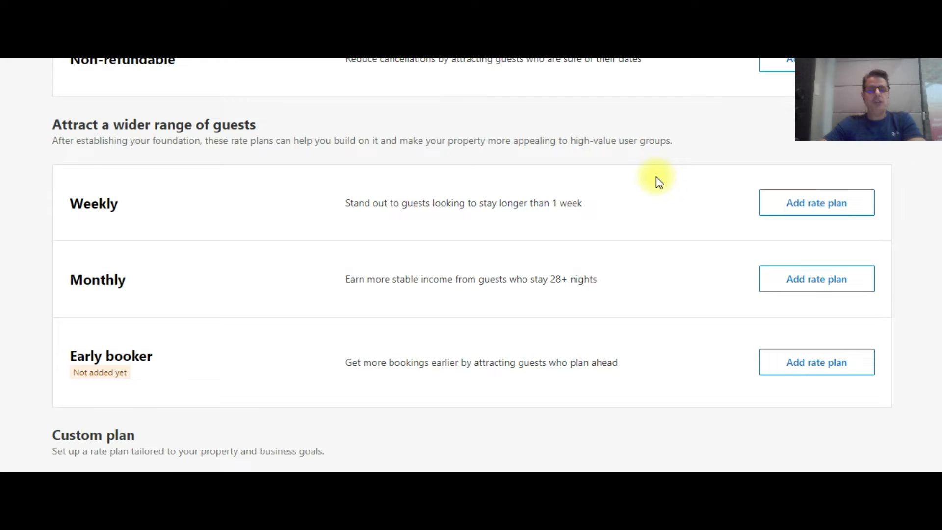
mouse_move(745, 201)
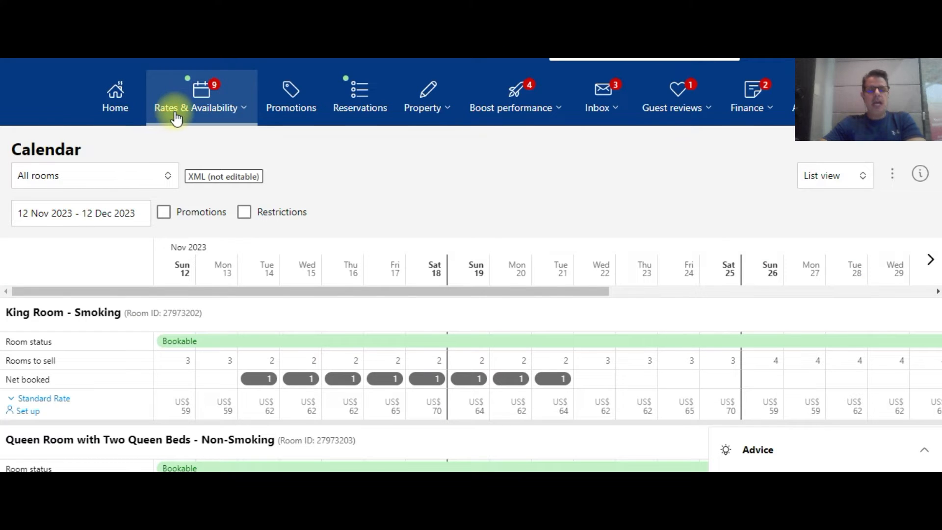
Reopen the Rates & Availability menu and return to the top of the calendar view
click(201, 100)
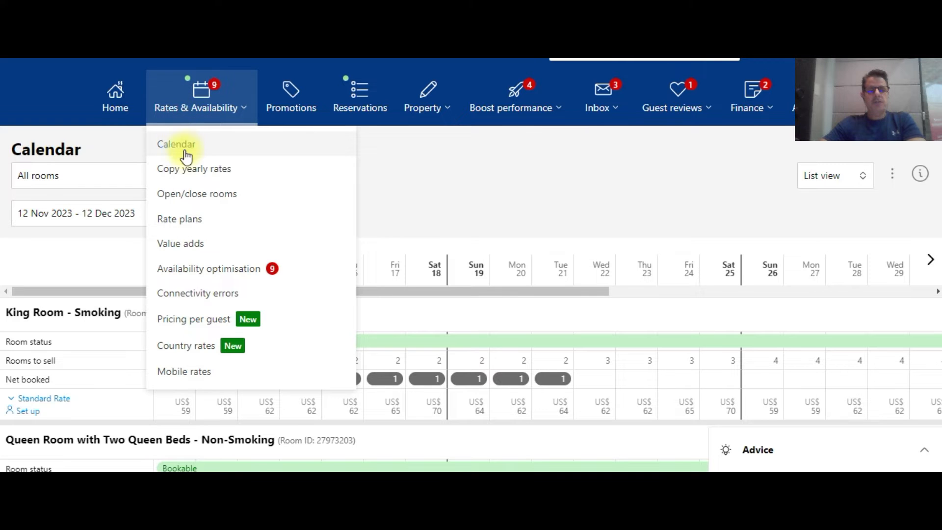
mouse_move(189, 114)
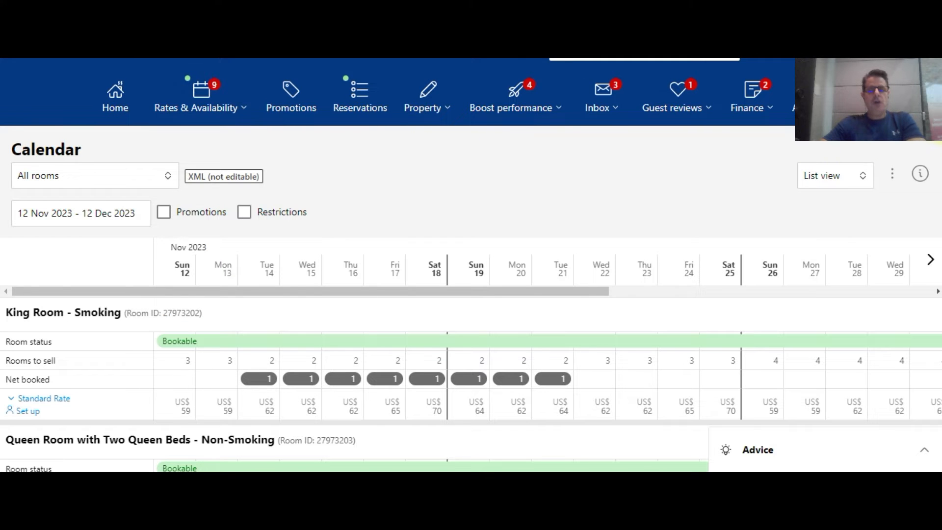
scroll(down, 3)
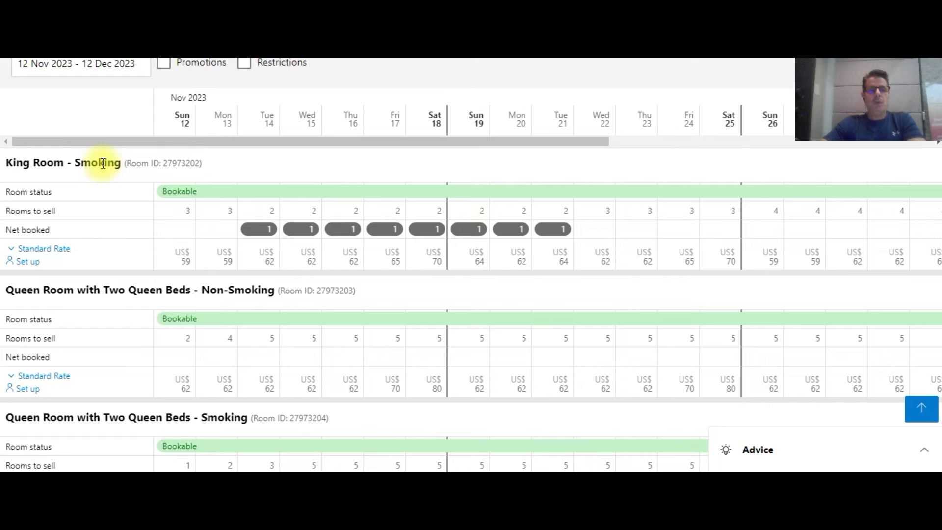
mouse_move(25, 276)
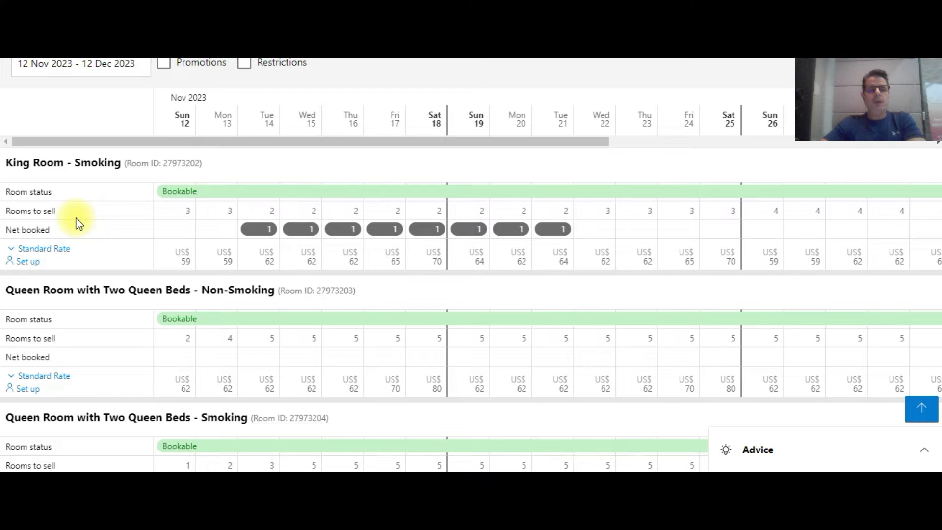
mouse_move(48, 211)
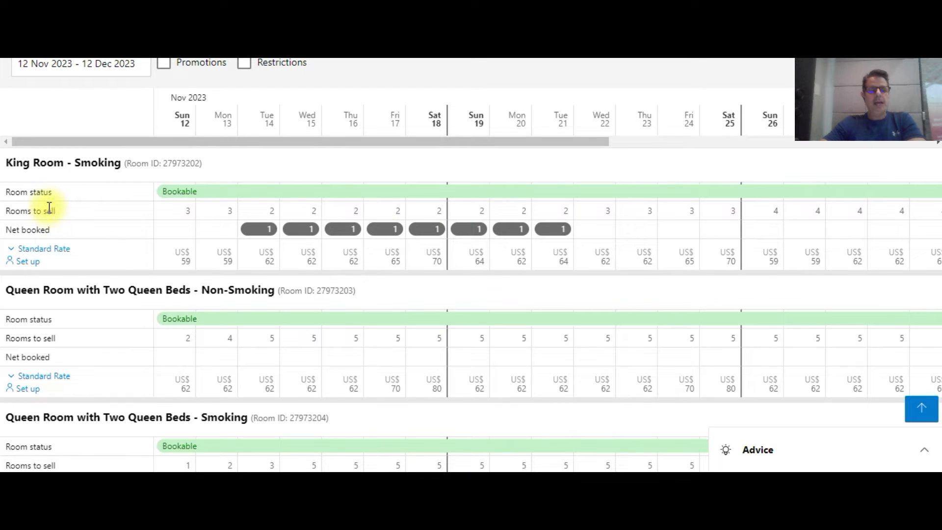
mouse_move(47, 230)
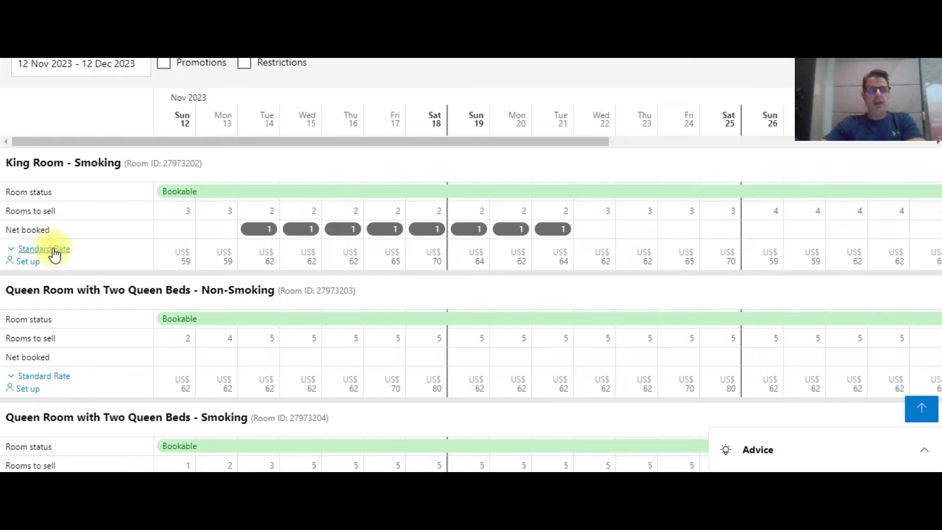
mouse_move(43, 248)
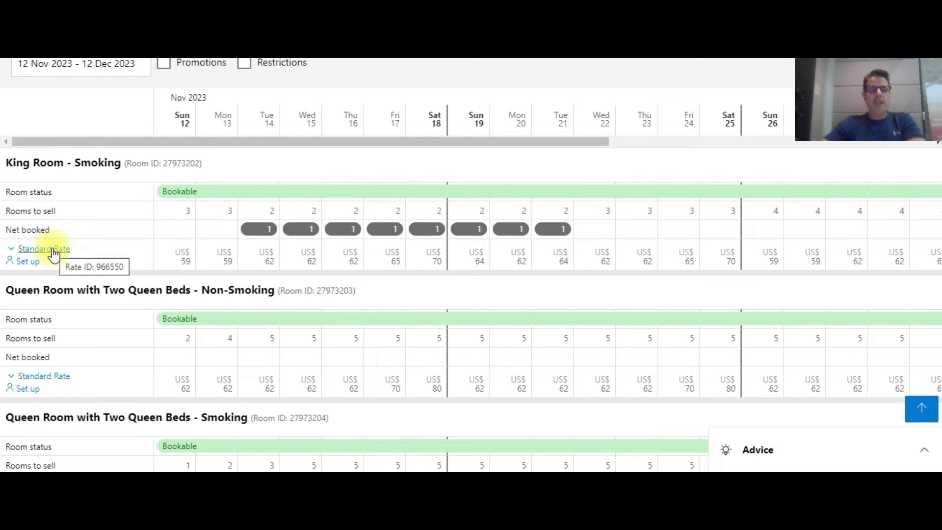
mouse_move(138, 259)
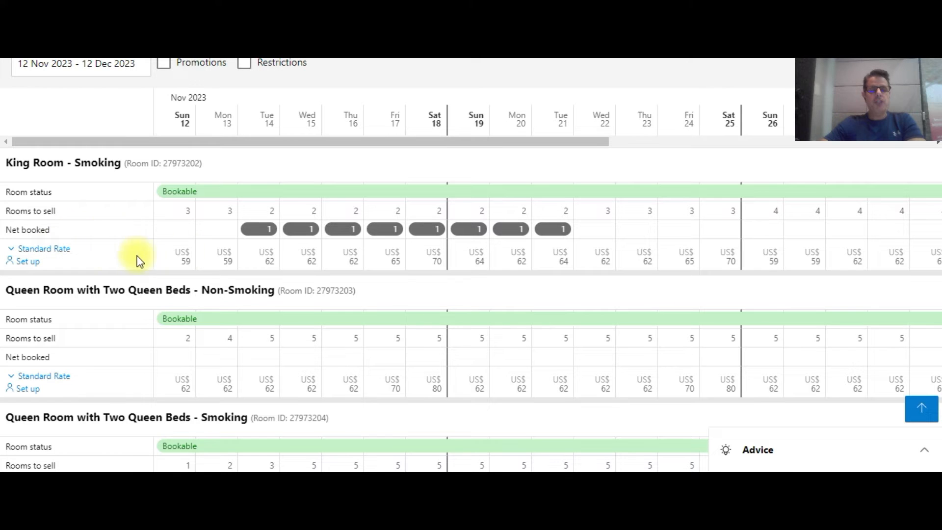
mouse_move(495, 252)
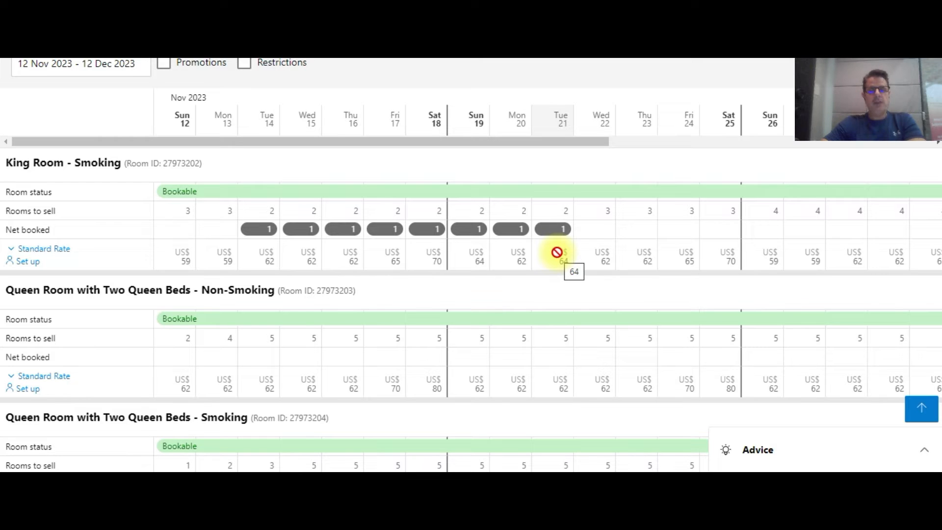
mouse_move(807, 239)
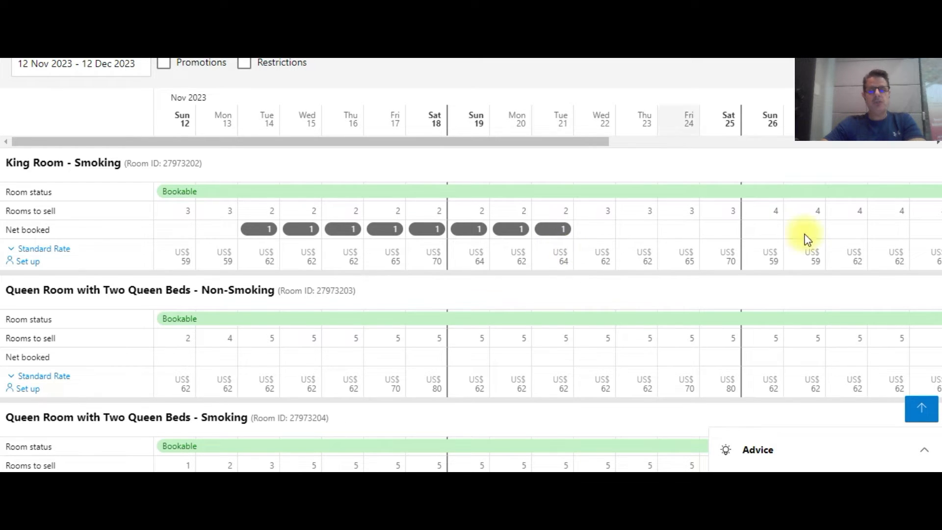
scroll(down, 3)
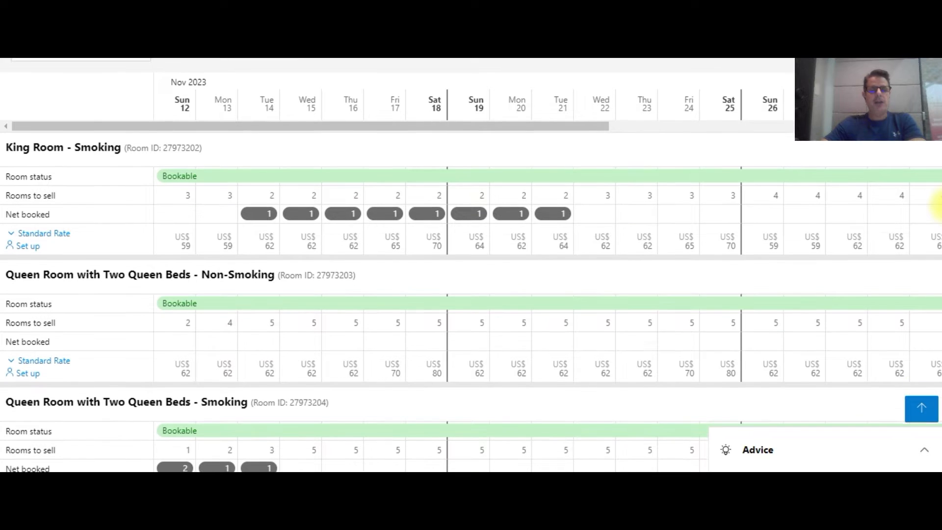
scroll(up, 3)
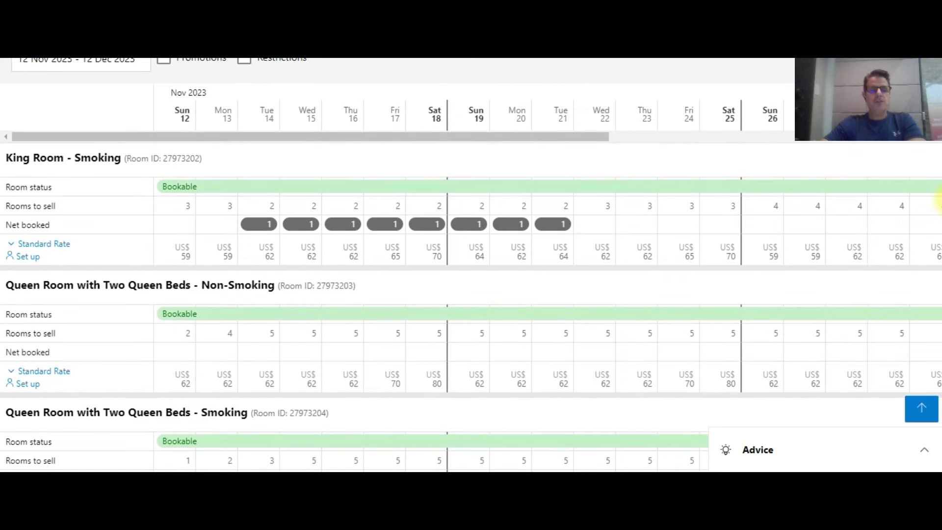
scroll(up, 3)
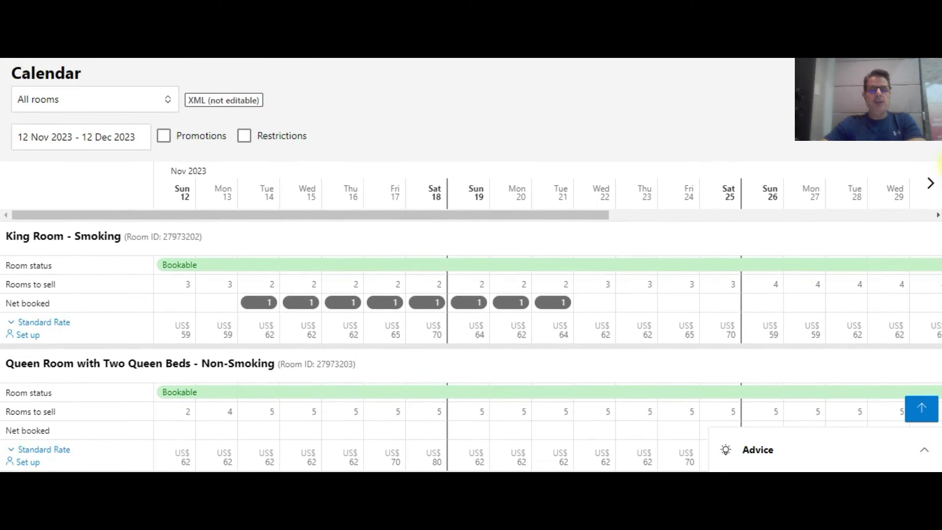
scroll(up, 3)
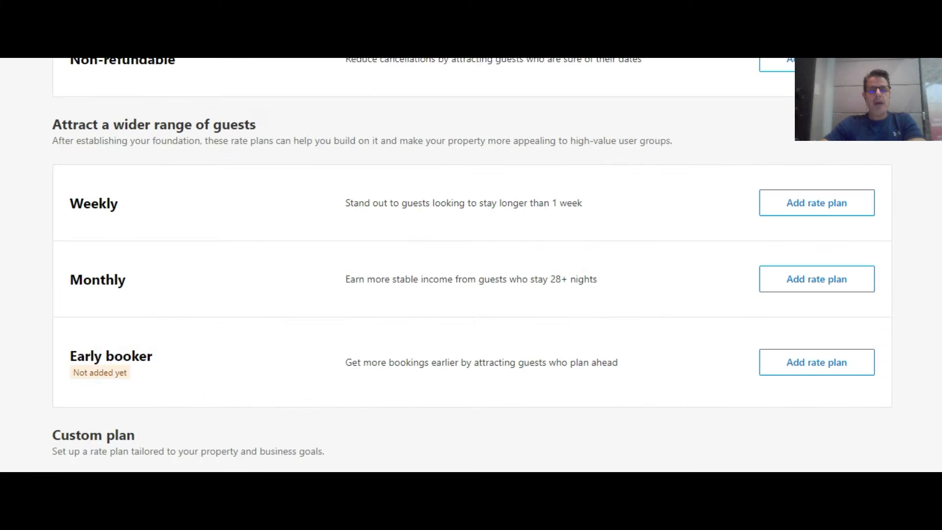
Add a Weekly rate plan and look over its form: 7-night minimum, 15% off Standard Rate
click(816, 202)
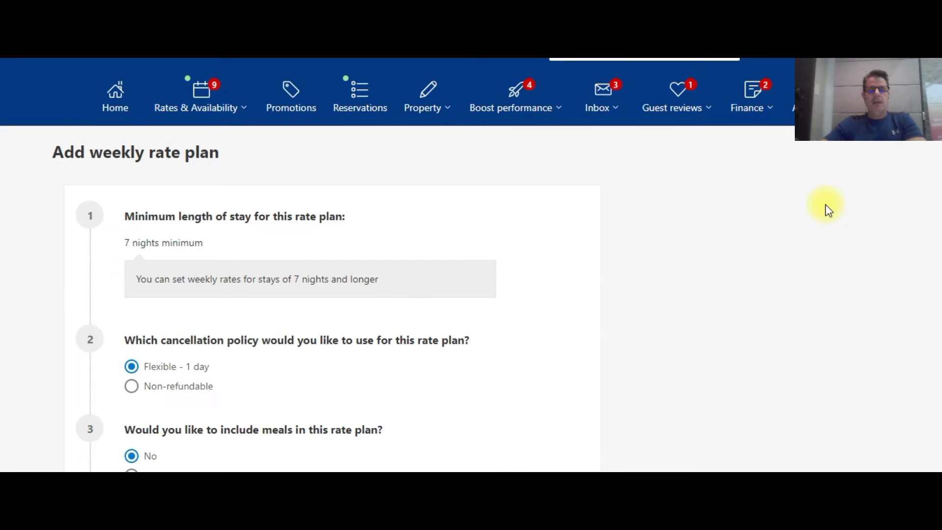
scroll(down, 3)
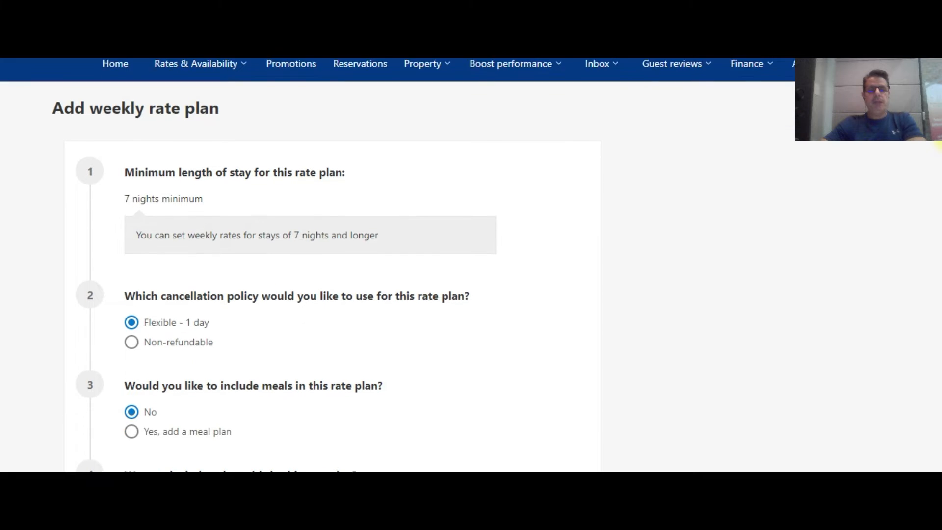
scroll(down, 3)
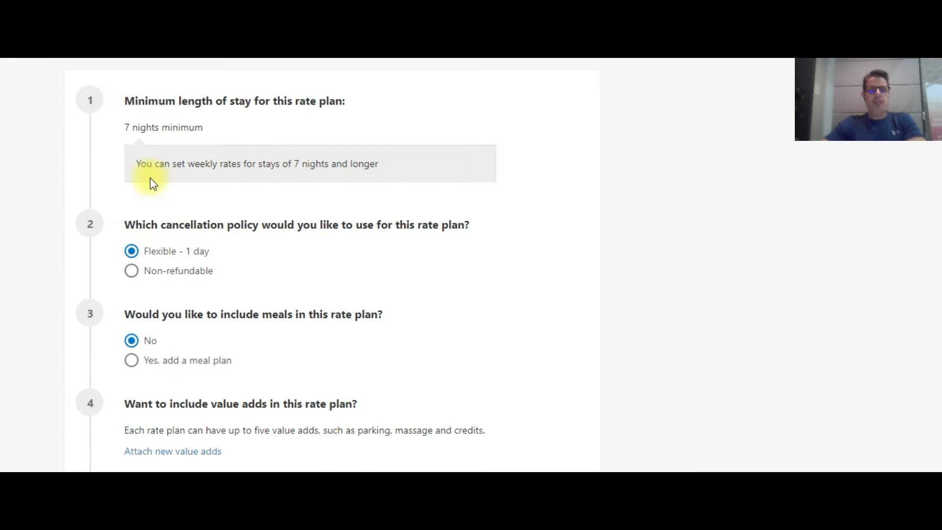
mouse_move(131, 271)
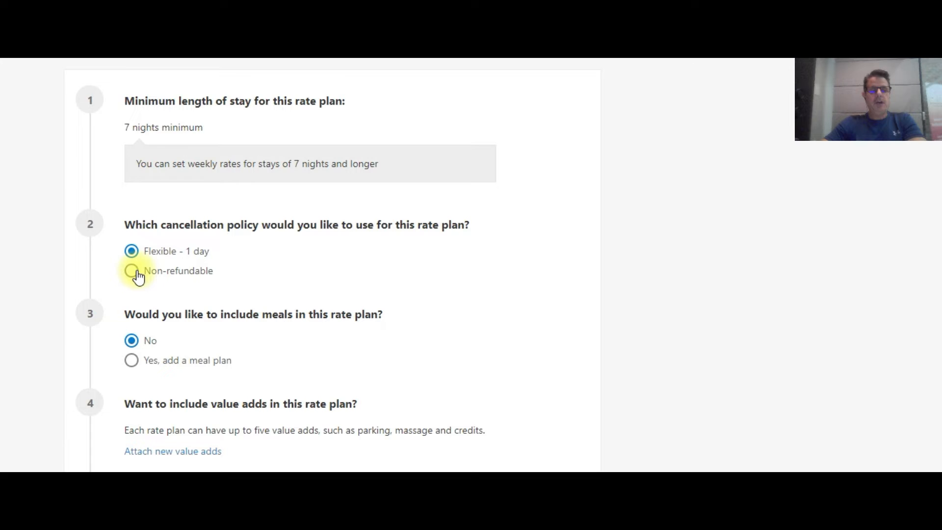
mouse_move(927, 170)
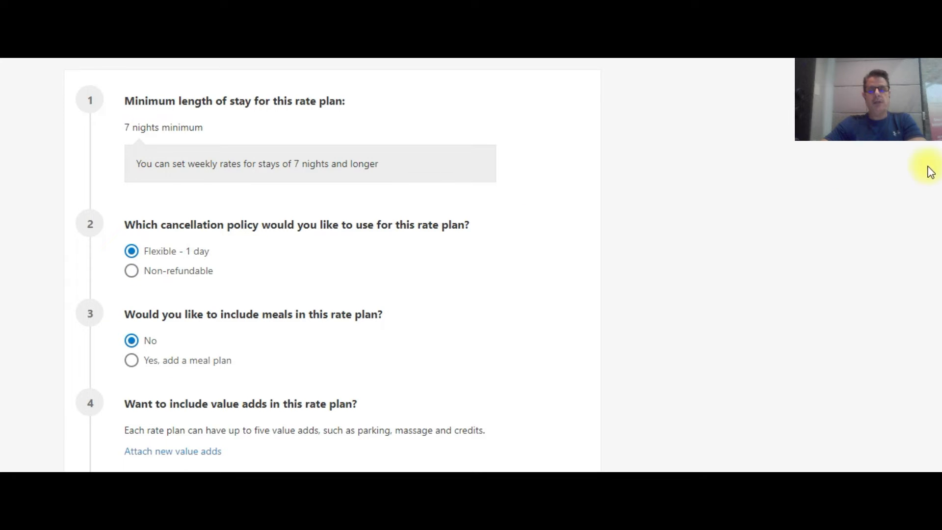
scroll(down, 3)
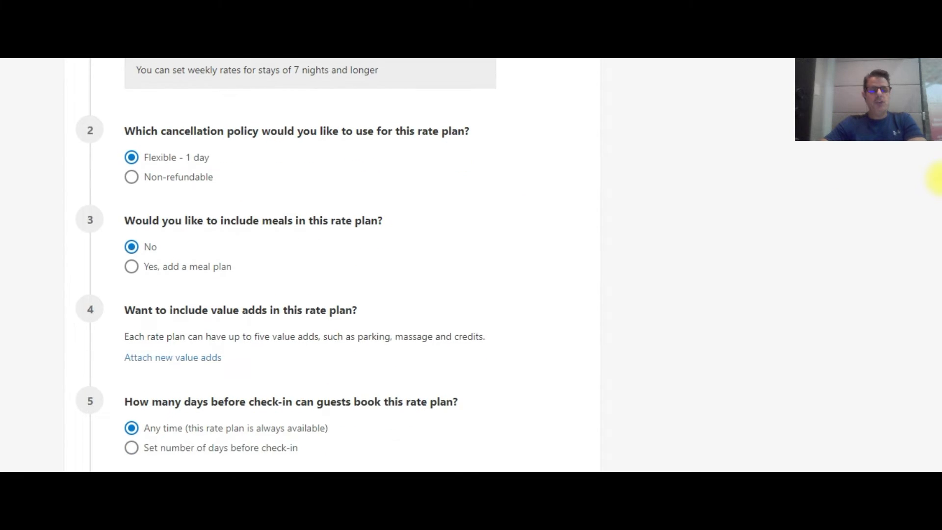
scroll(down, 3)
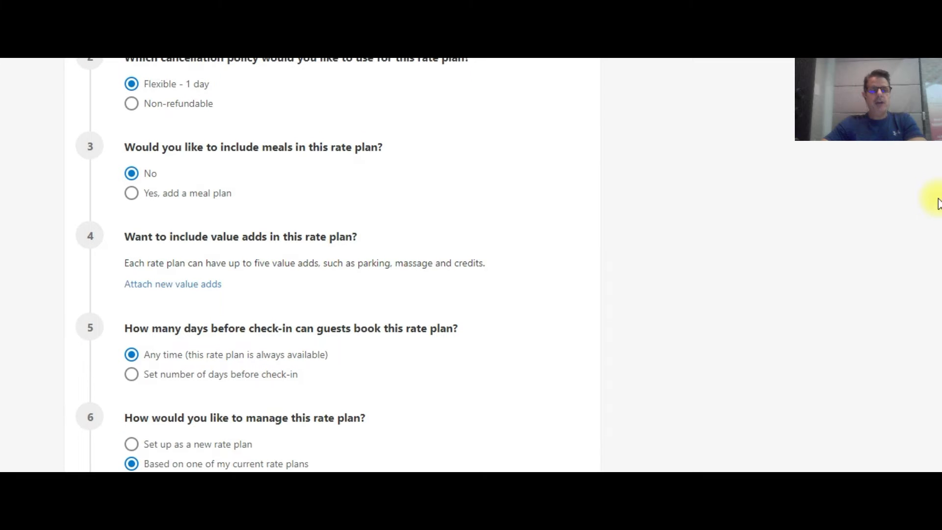
mouse_move(804, 191)
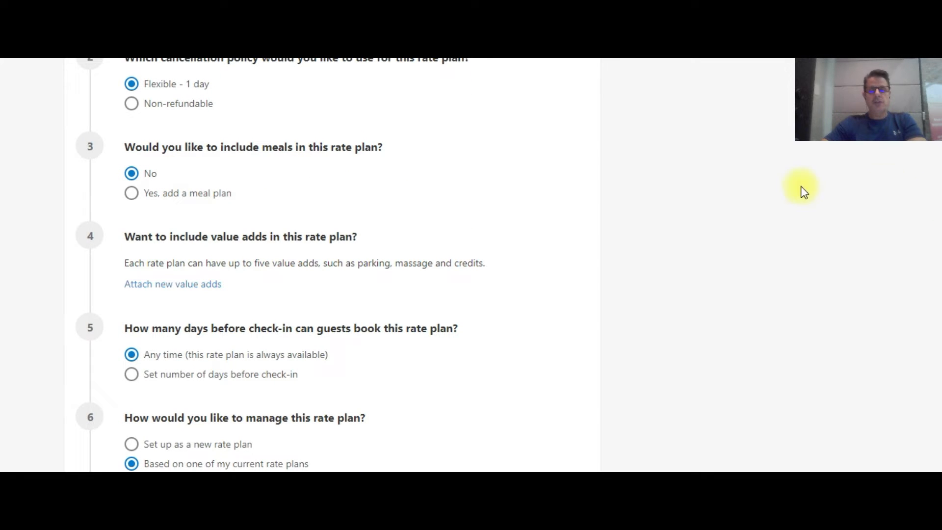
scroll(down, 3)
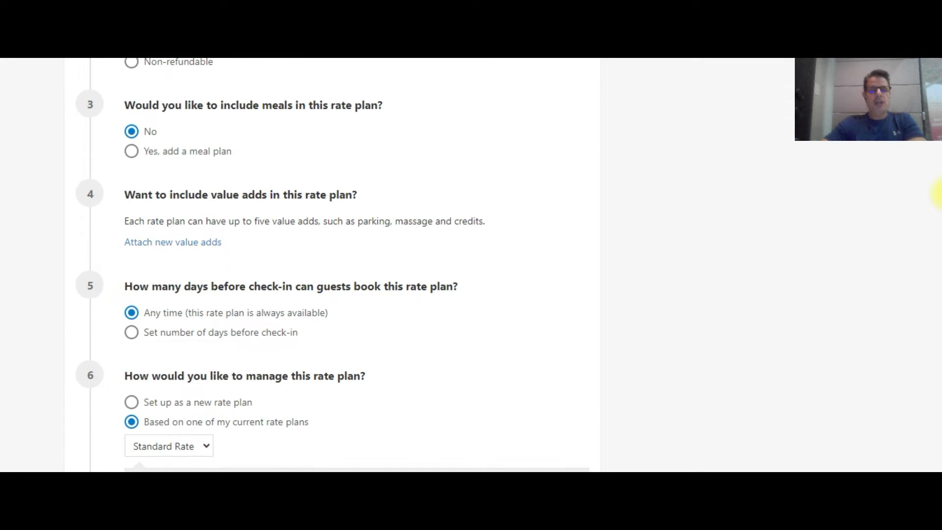
scroll(down, 3)
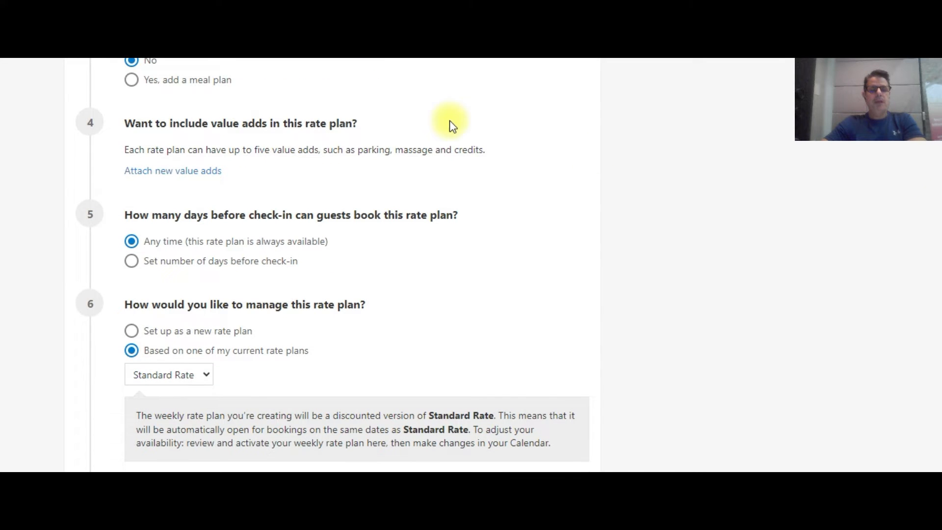
mouse_move(926, 167)
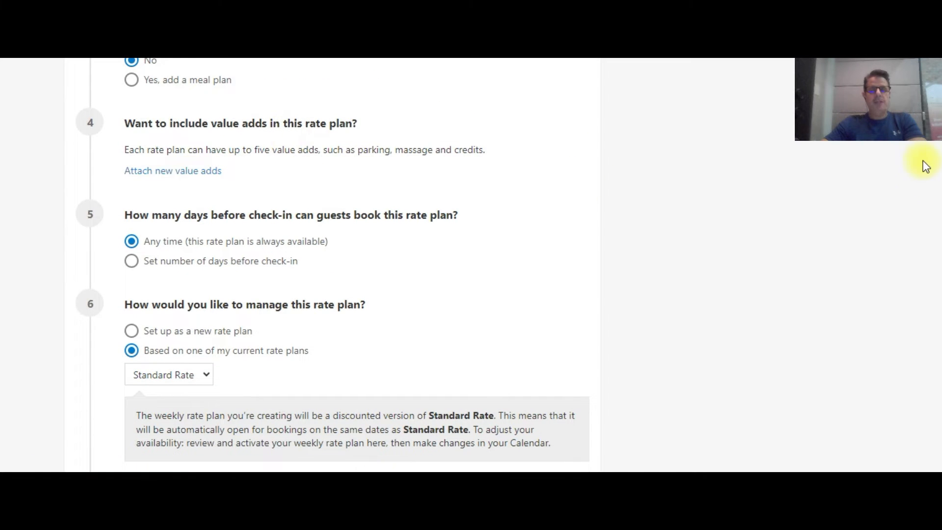
scroll(down, 3)
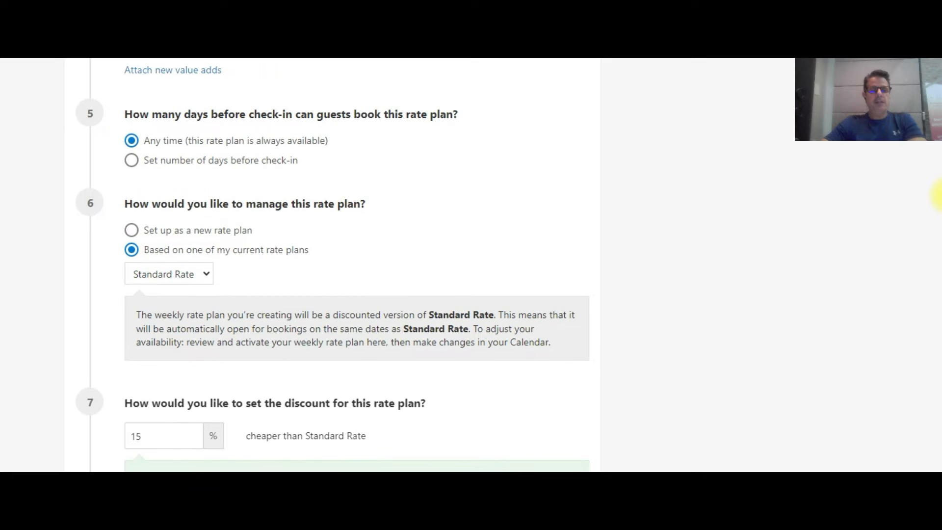
mouse_move(356, 155)
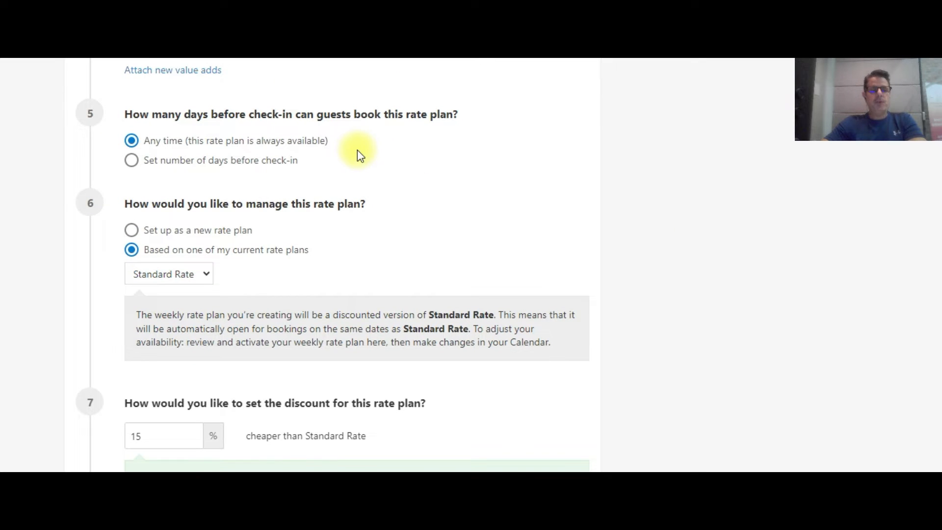
mouse_move(334, 150)
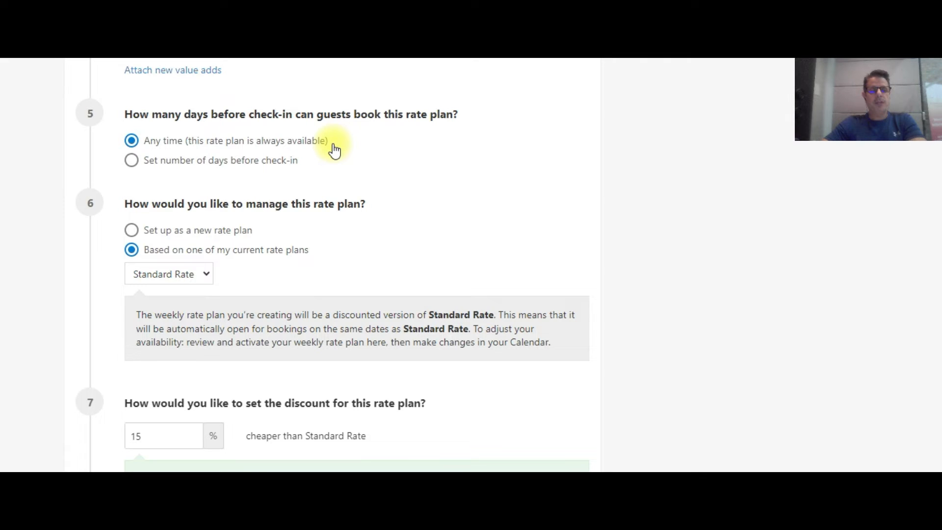
mouse_move(645, 163)
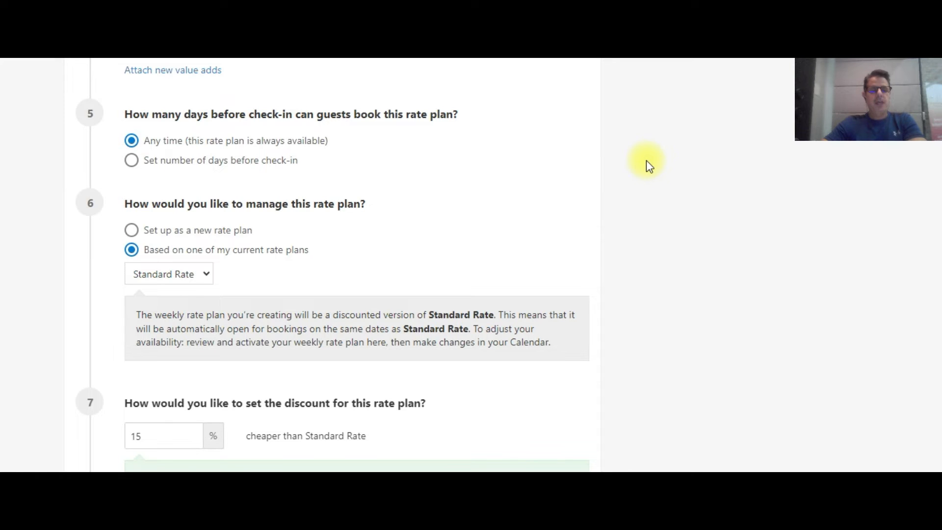
mouse_move(155, 242)
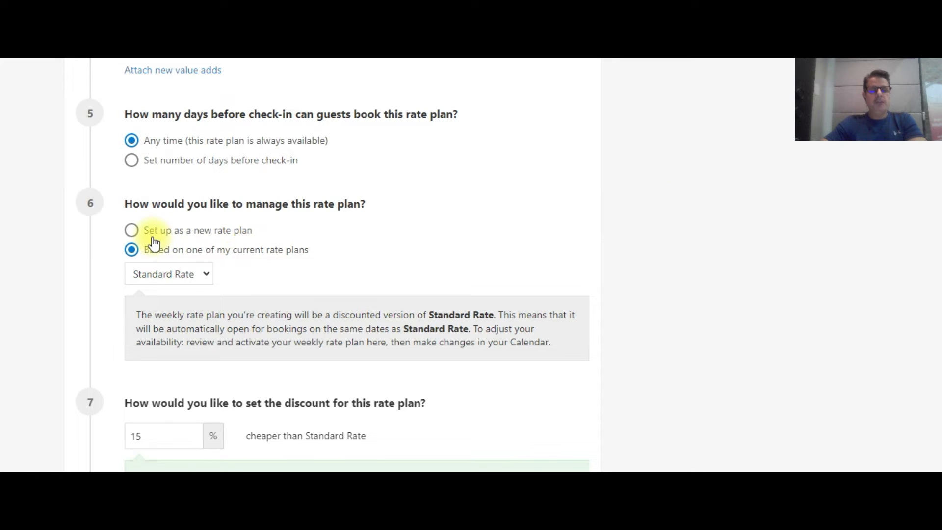
click(132, 230)
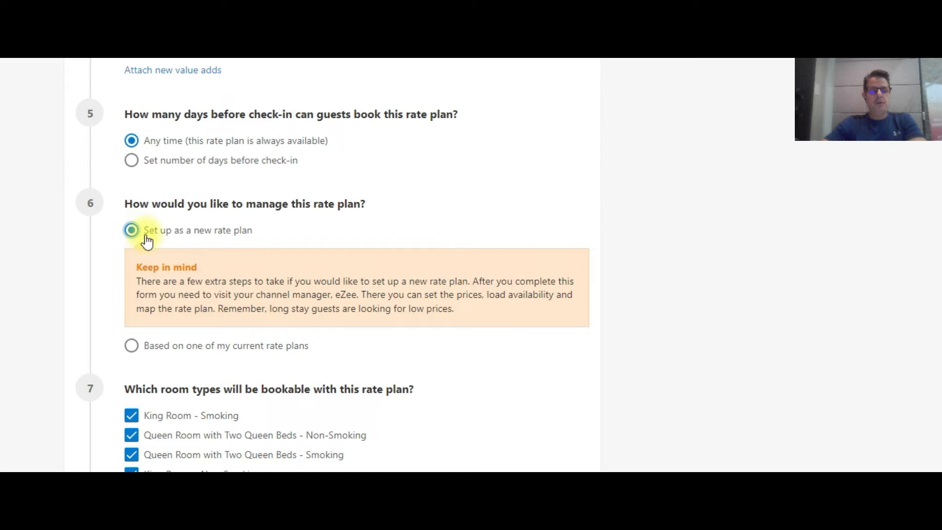
click(131, 250)
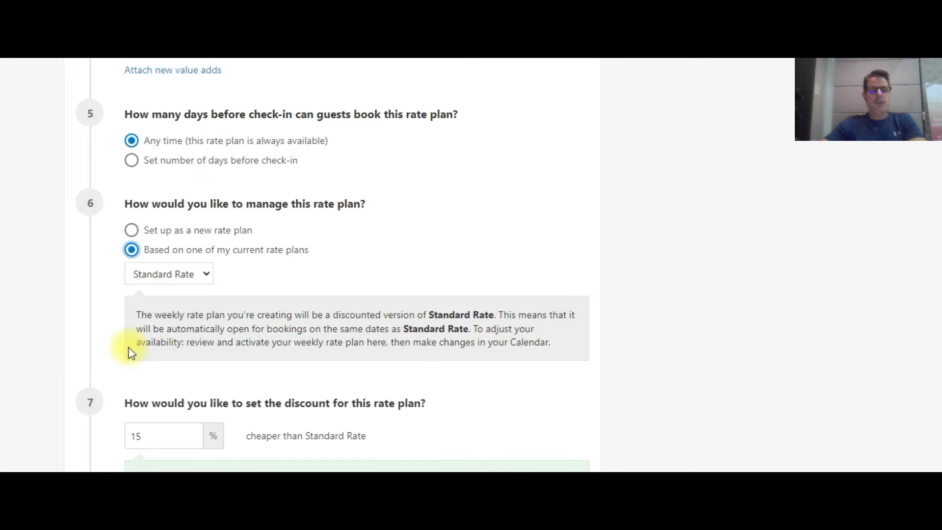
mouse_move(284, 257)
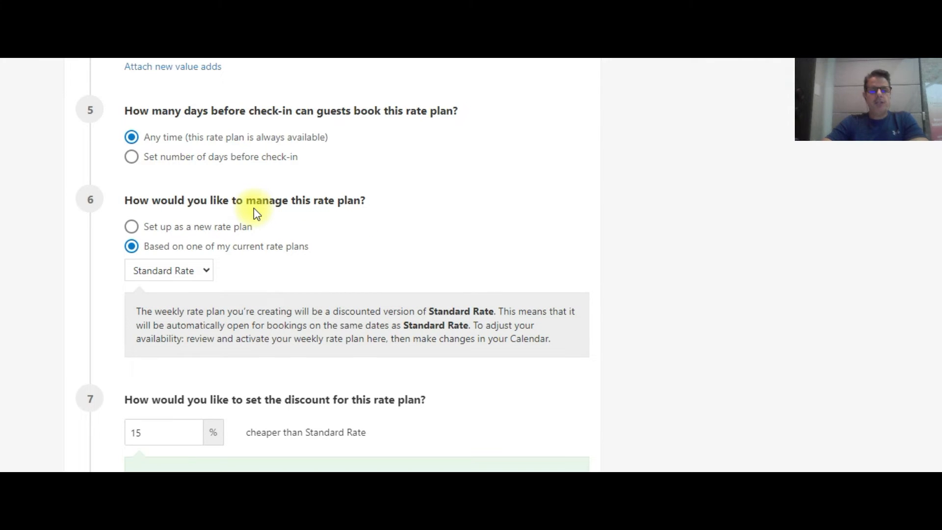
click(131, 227)
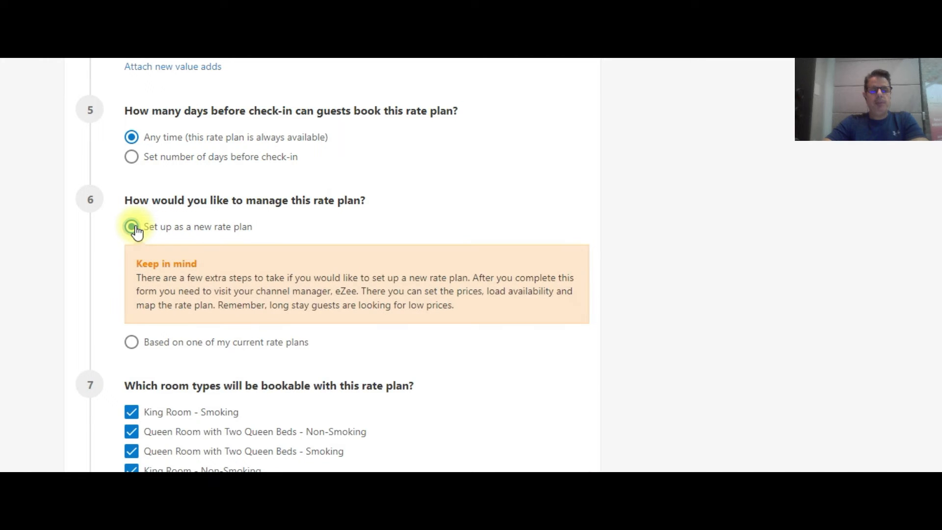
click(131, 227)
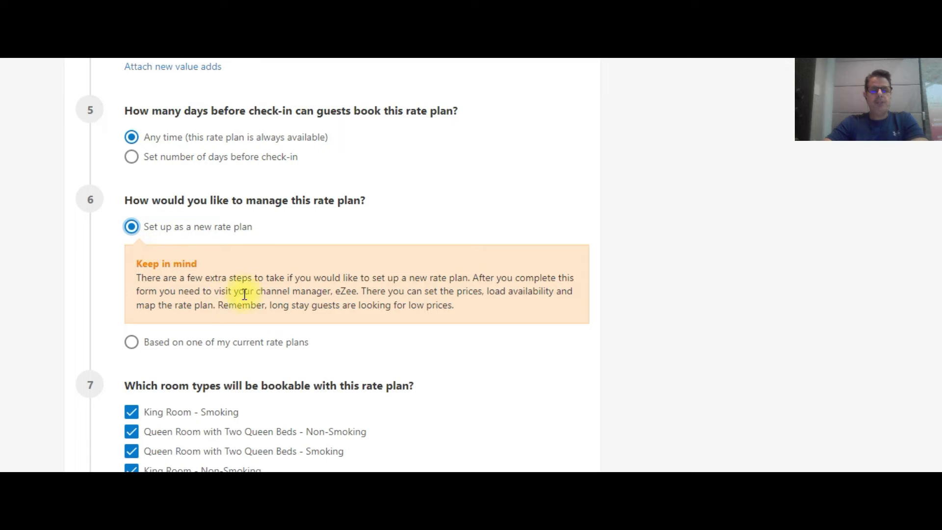
mouse_move(140, 251)
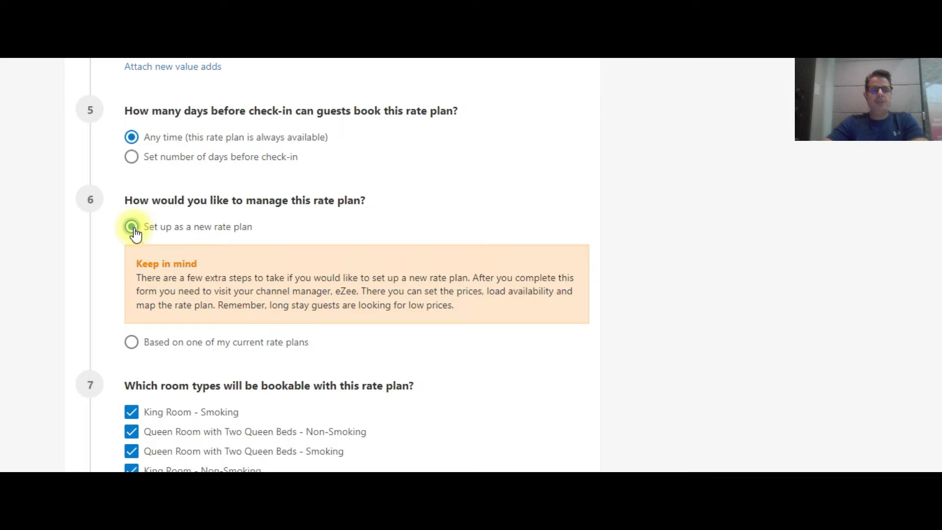
mouse_move(132, 342)
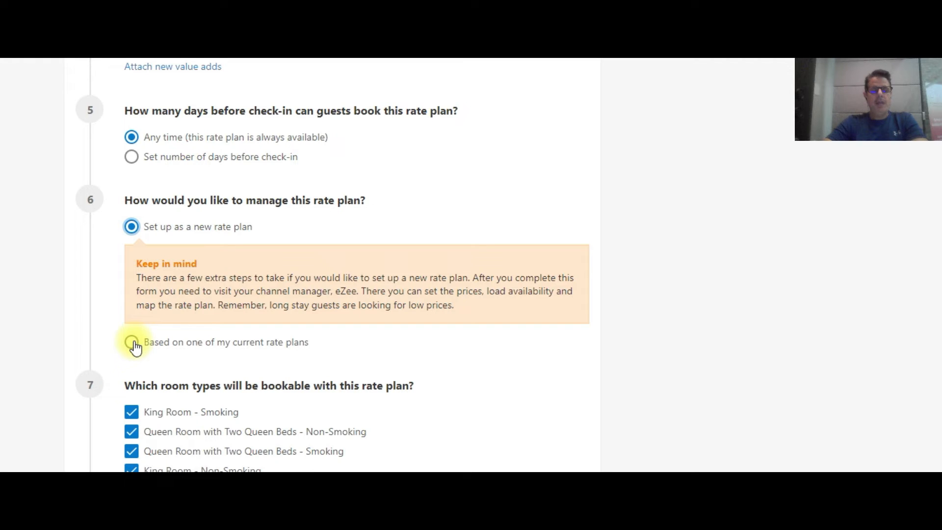
click(131, 342)
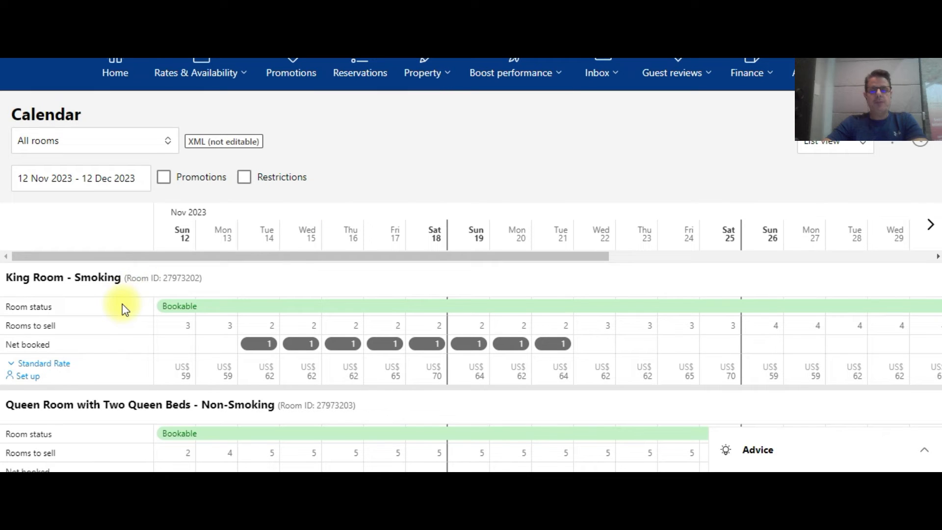
mouse_move(42, 363)
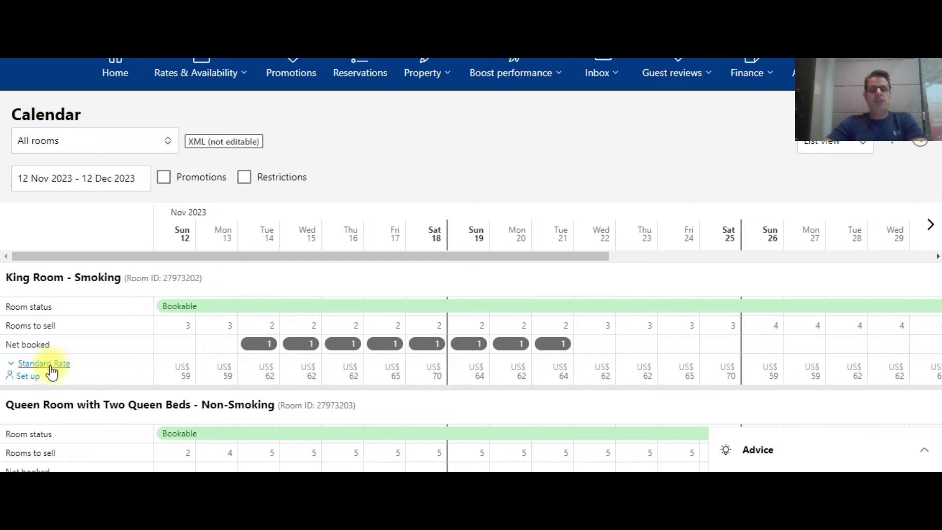
mouse_move(57, 382)
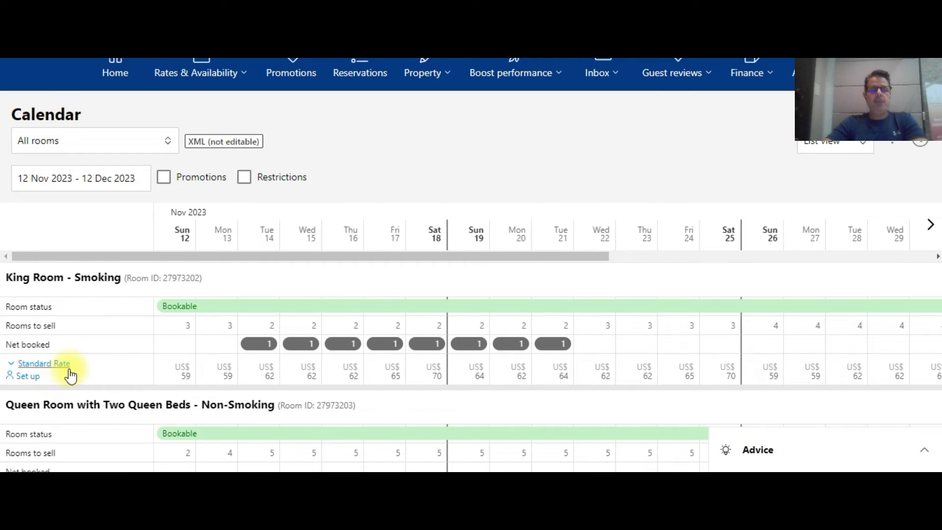
mouse_move(123, 372)
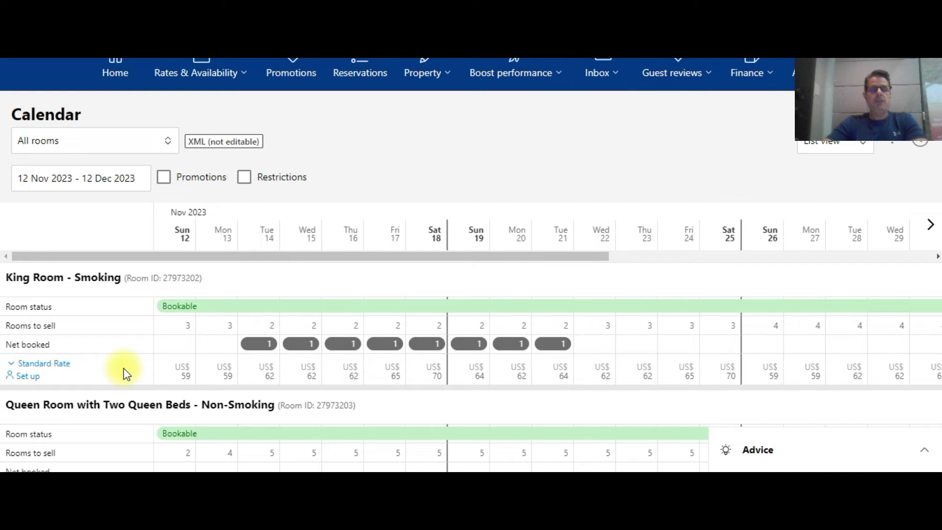
mouse_move(137, 372)
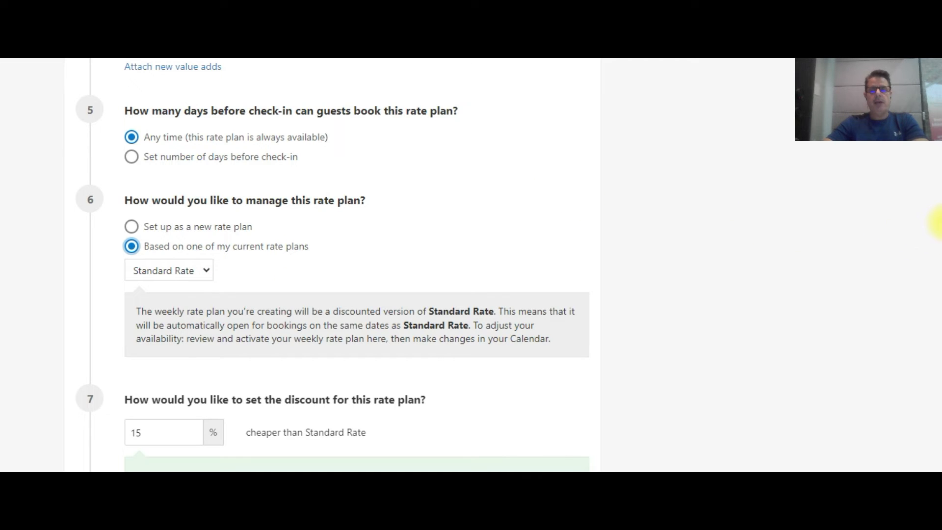
Change the step 7 discount from 15% to 25% cheaper than Standard Rate
scroll(down, 3)
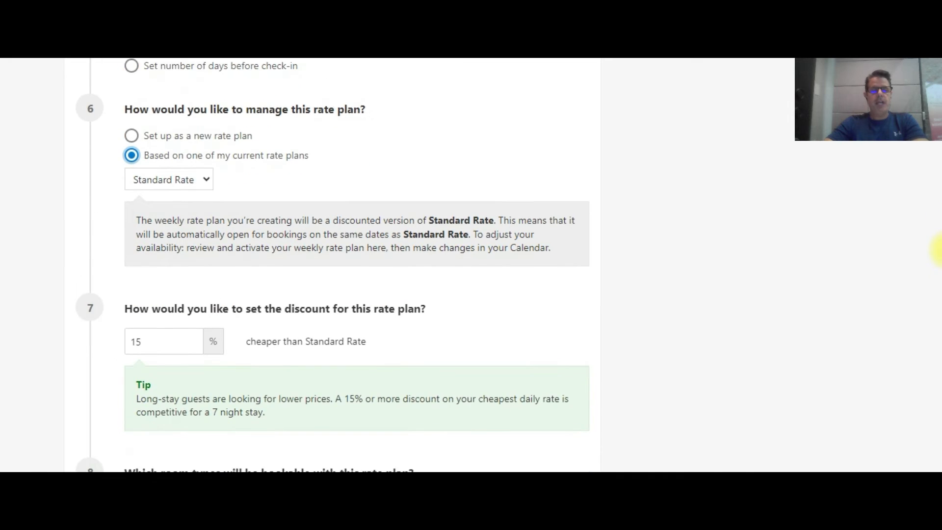
scroll(down, 3)
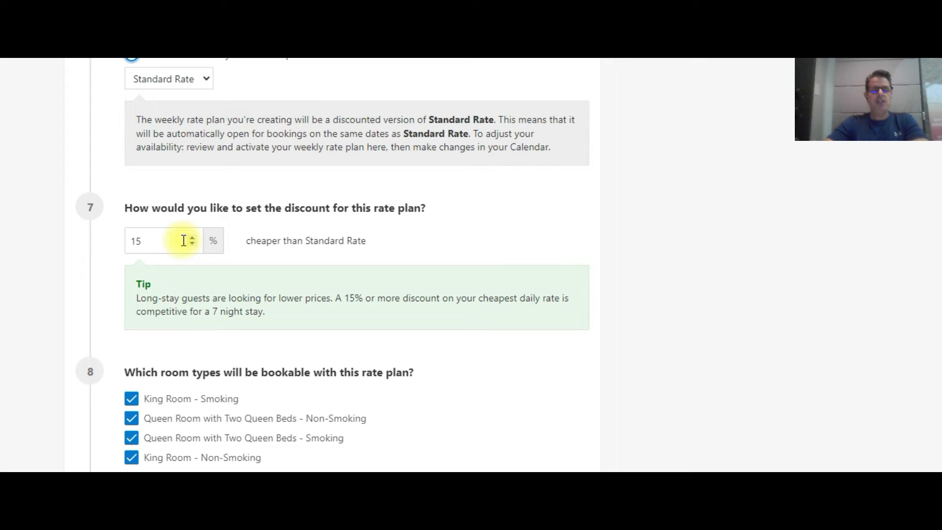
mouse_move(256, 231)
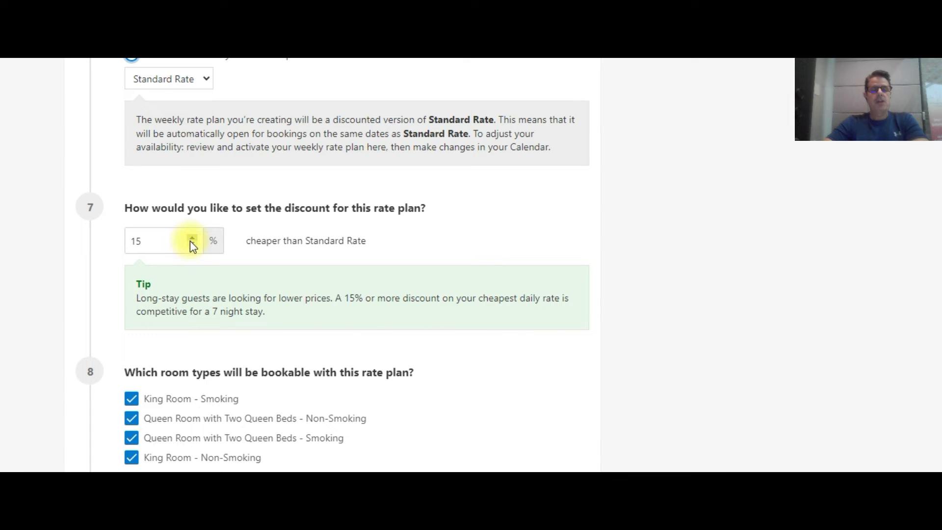
click(192, 238)
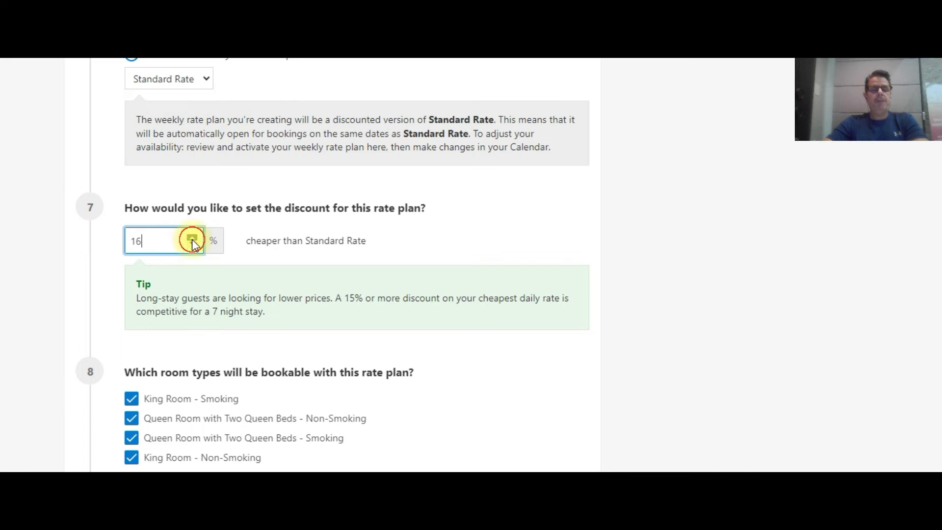
click(194, 236)
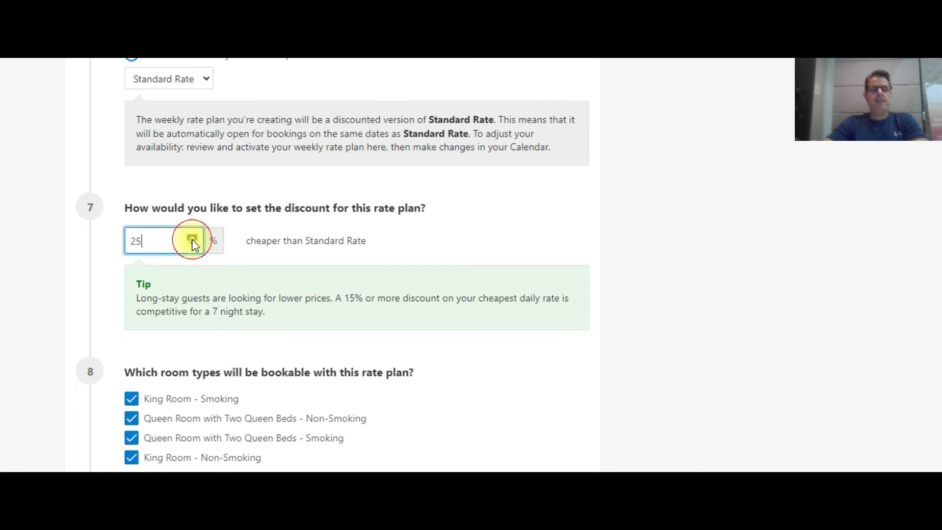
mouse_move(467, 233)
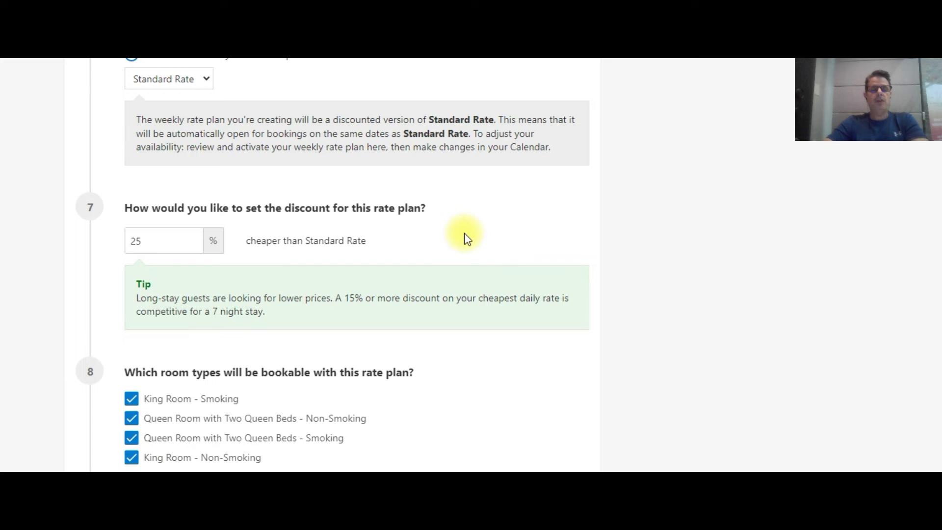
mouse_move(757, 200)
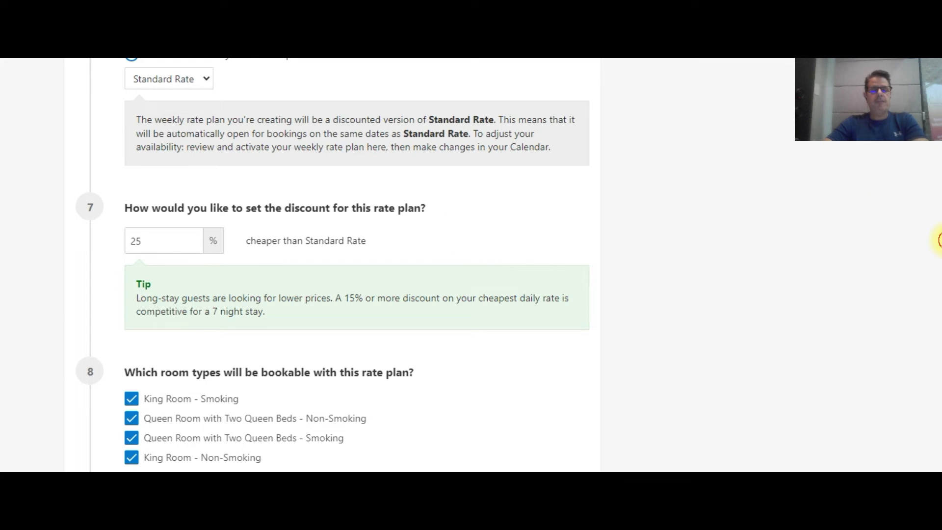
Keep King Room Non-Smoking, King Room Smoking and all four rooms checked, then open Review
scroll(down, 3)
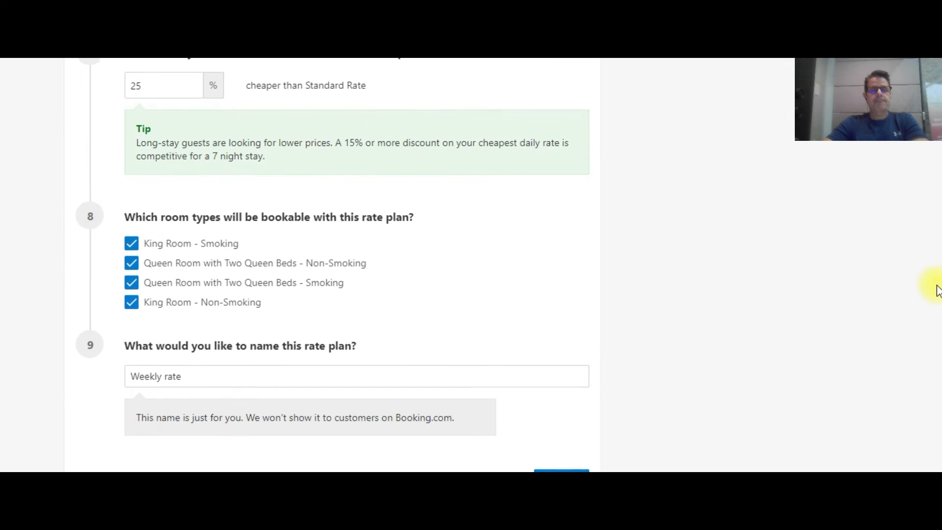
scroll(down, 3)
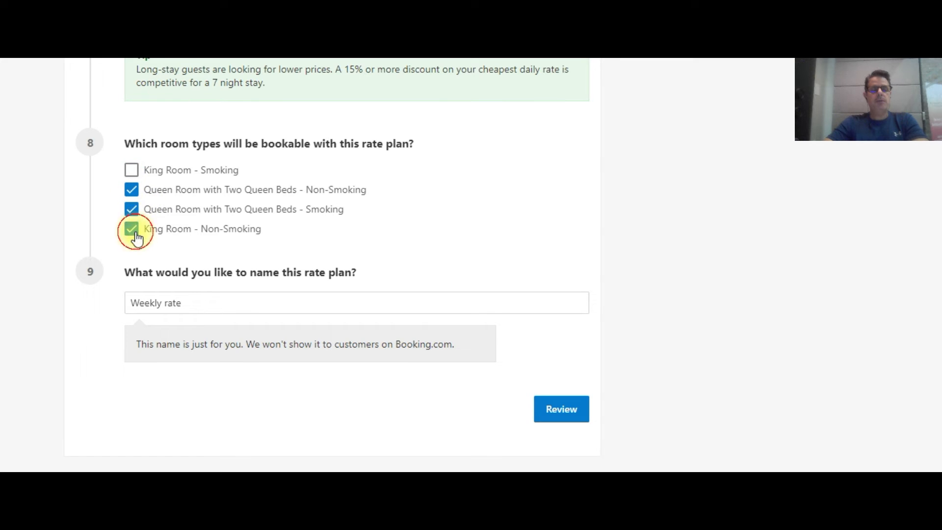
click(131, 229)
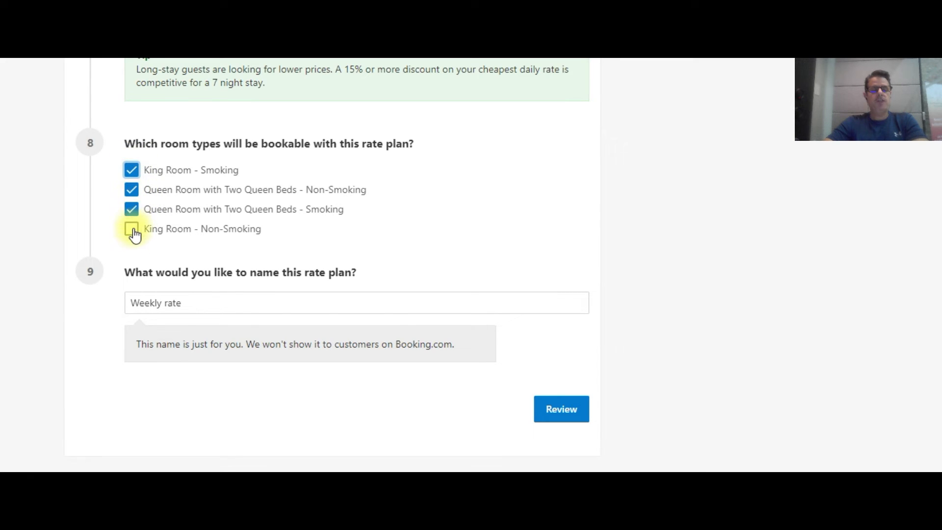
click(131, 229)
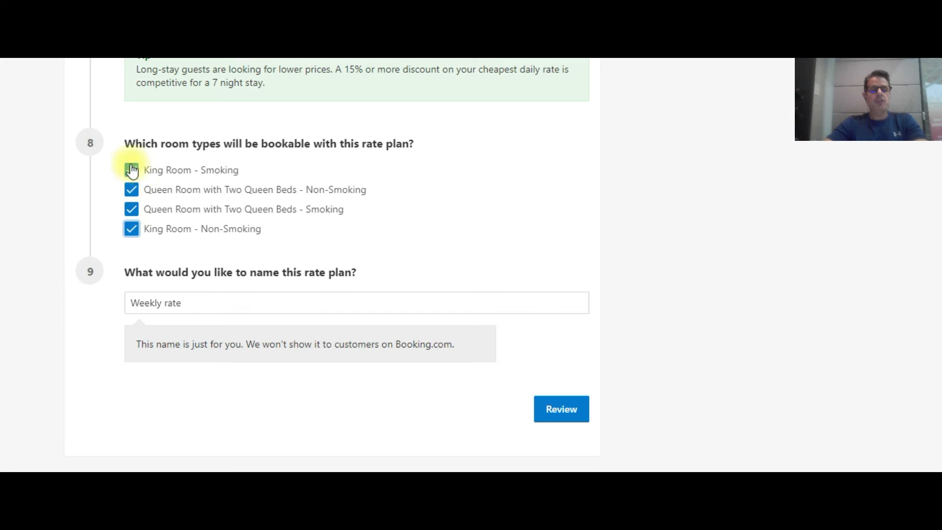
click(131, 171)
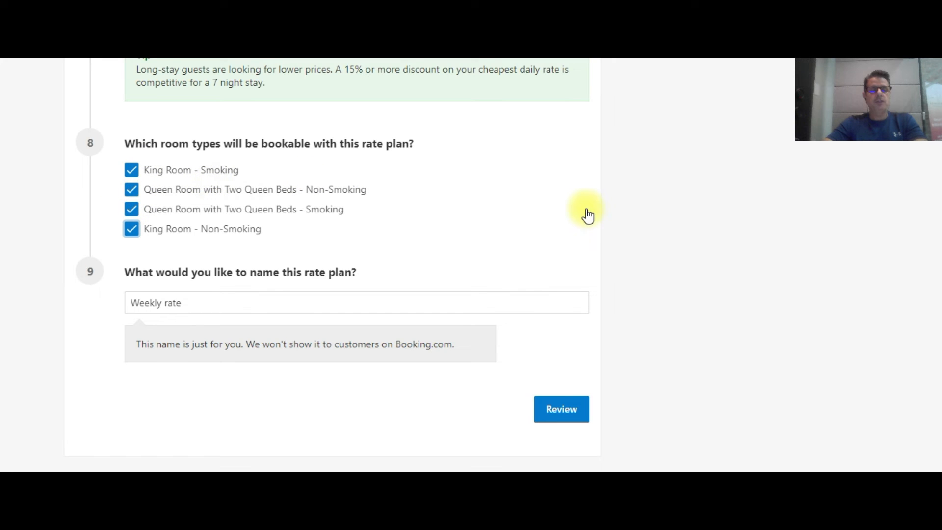
mouse_move(295, 265)
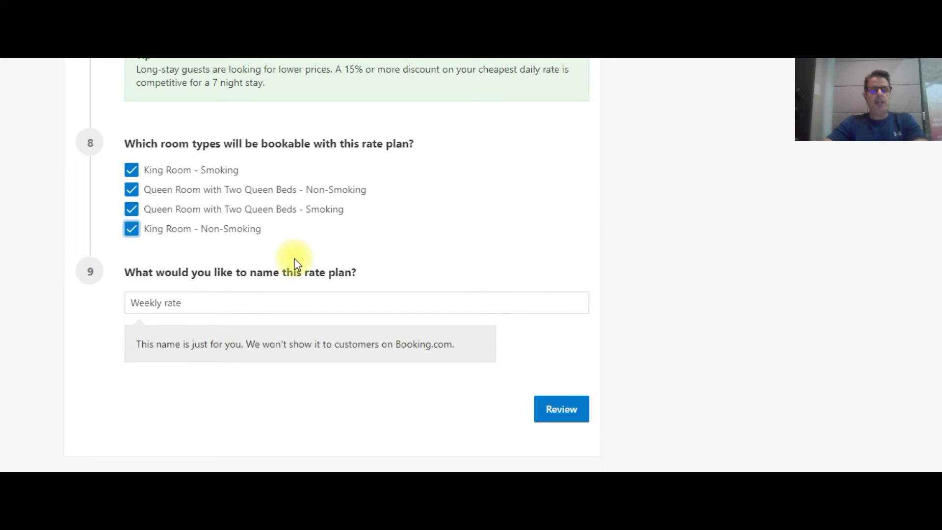
mouse_move(538, 360)
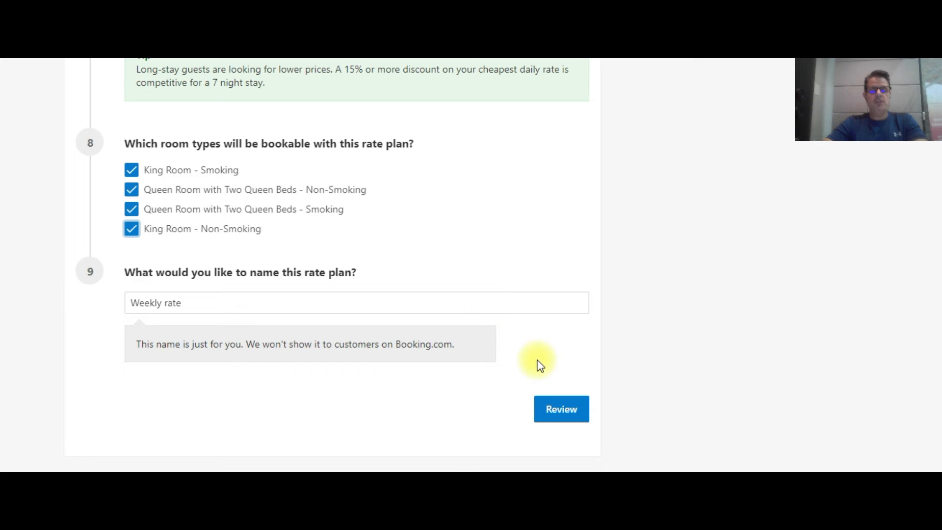
click(560, 408)
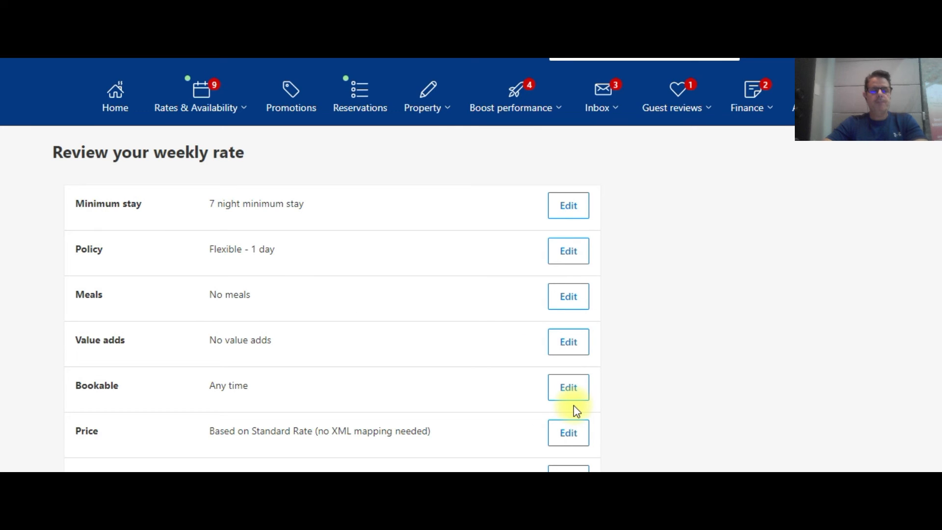
mouse_move(935, 157)
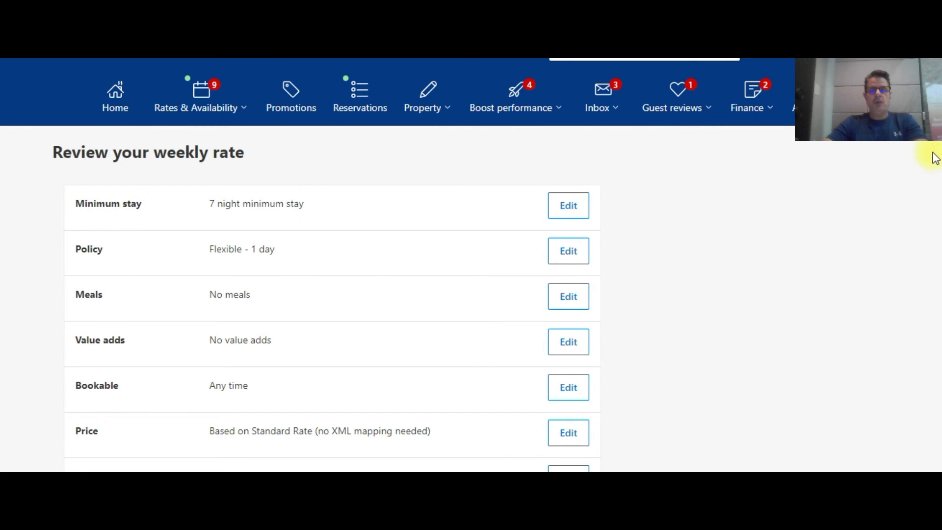
Activate the Weekly rate plan from the bottom of the review page
scroll(down, 3)
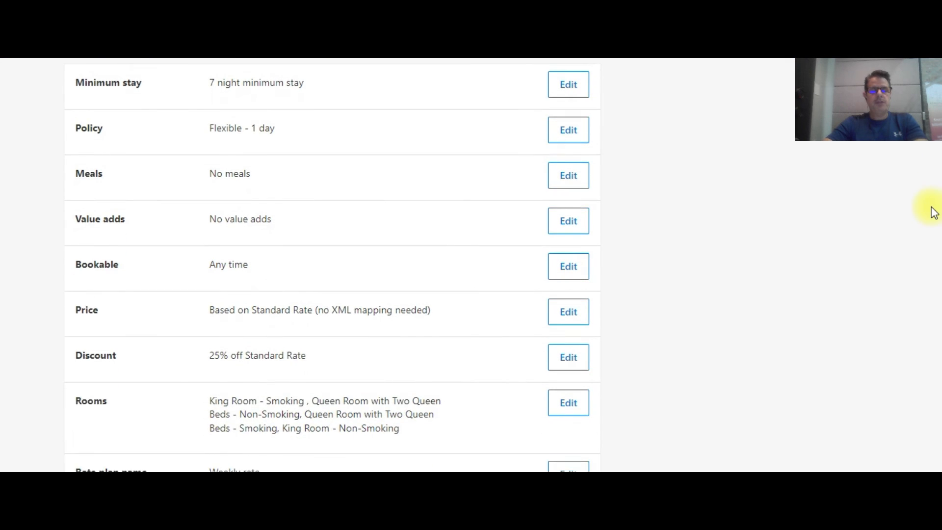
scroll(down, 3)
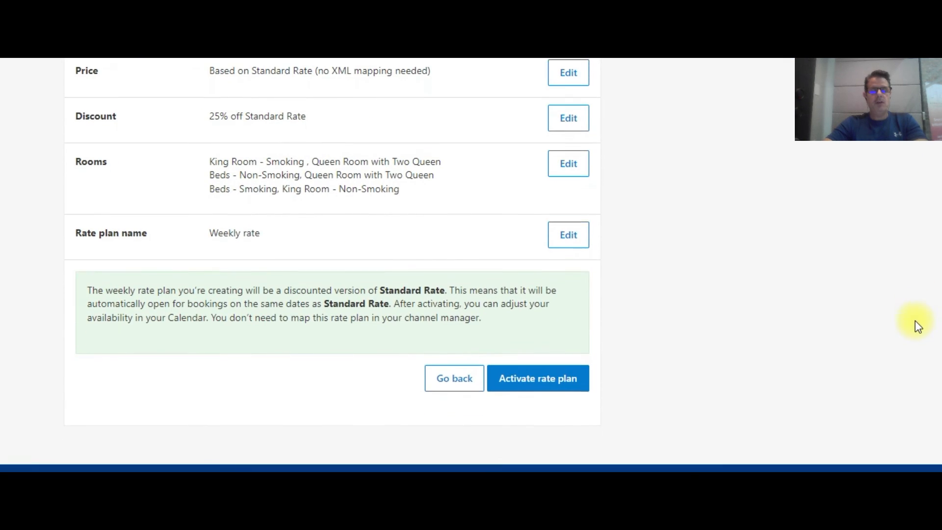
click(537, 378)
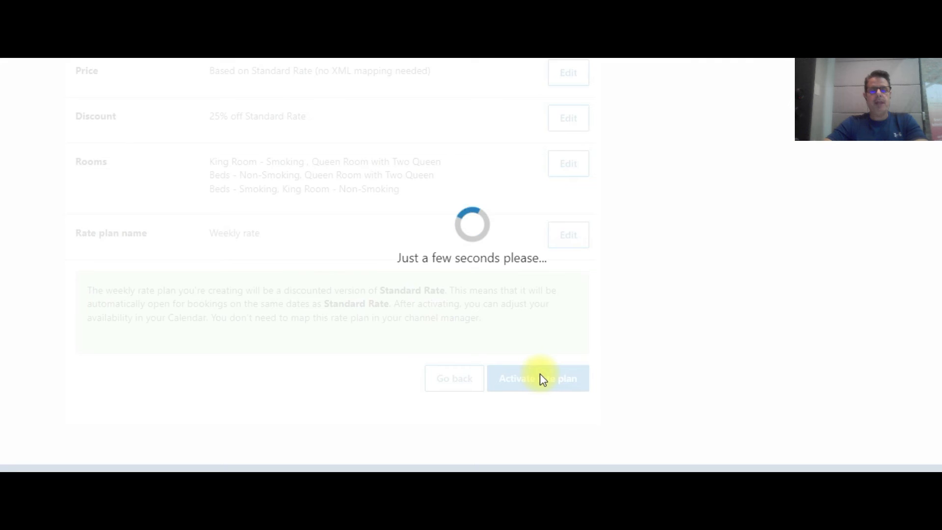
click(537, 378)
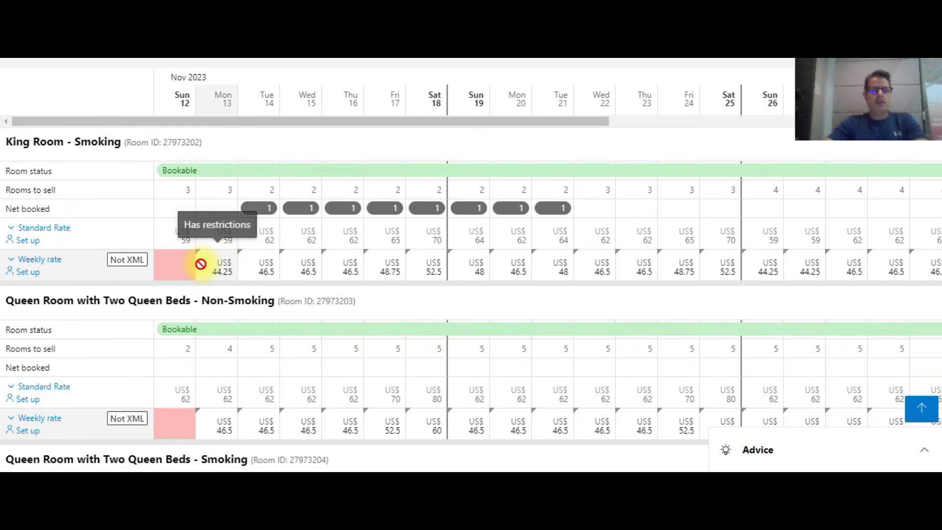
mouse_move(38, 259)
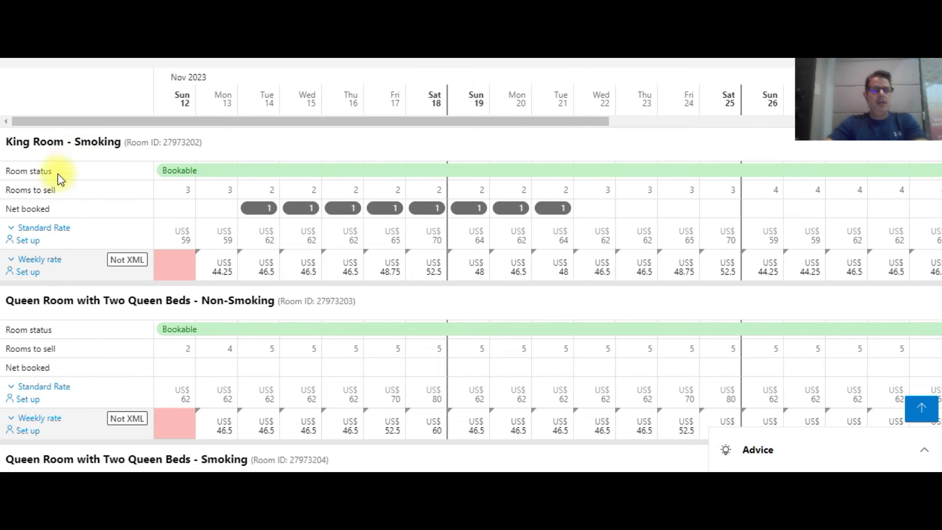
mouse_move(43, 280)
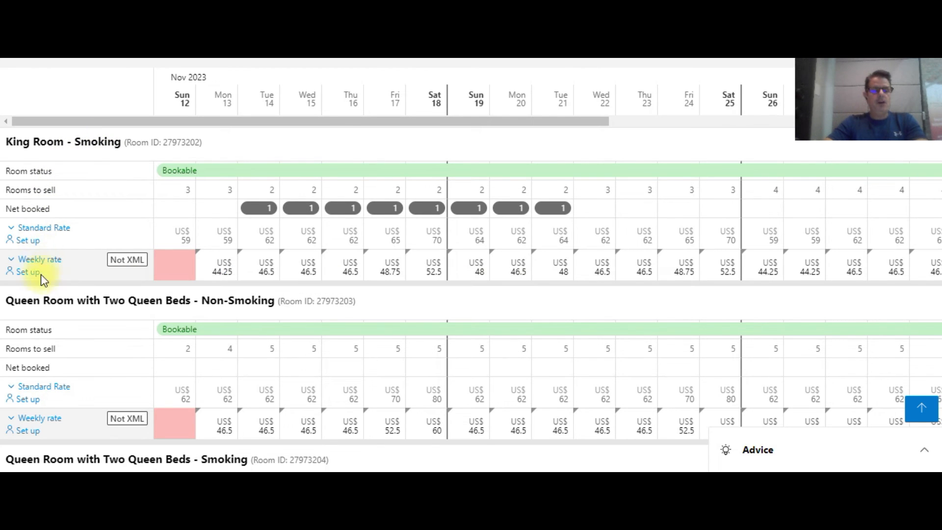
mouse_move(169, 279)
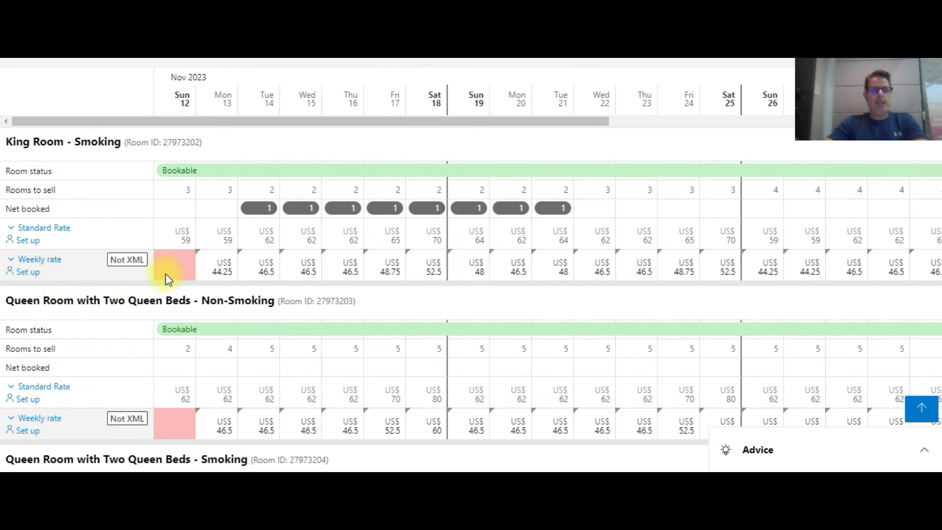
mouse_move(258, 264)
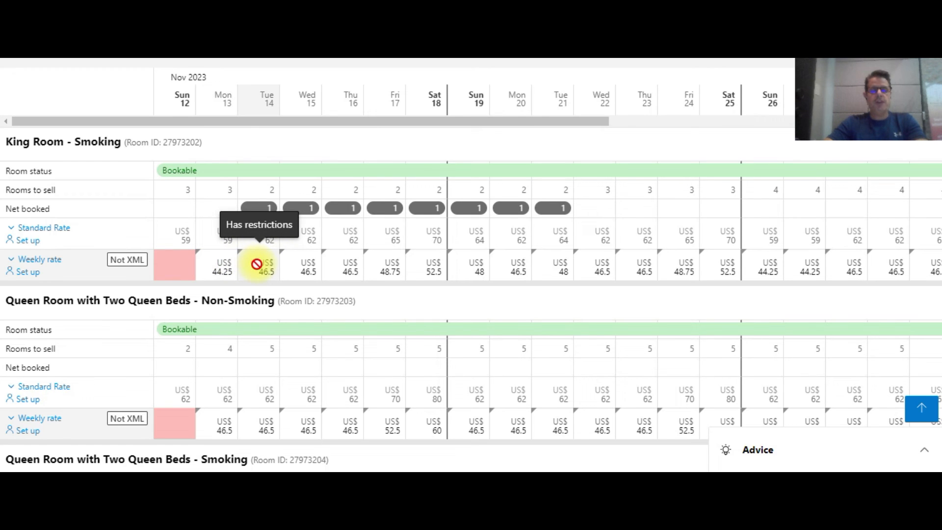
mouse_move(244, 275)
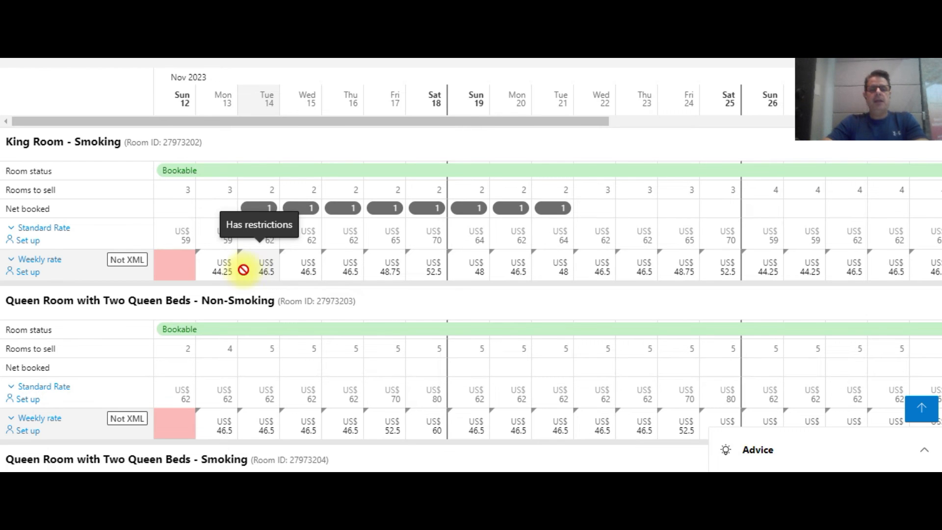
mouse_move(517, 274)
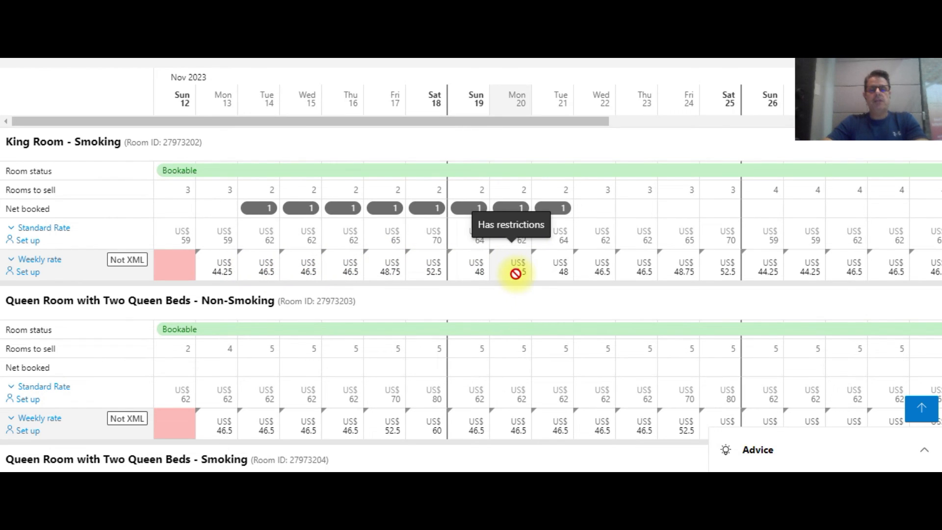
mouse_move(378, 270)
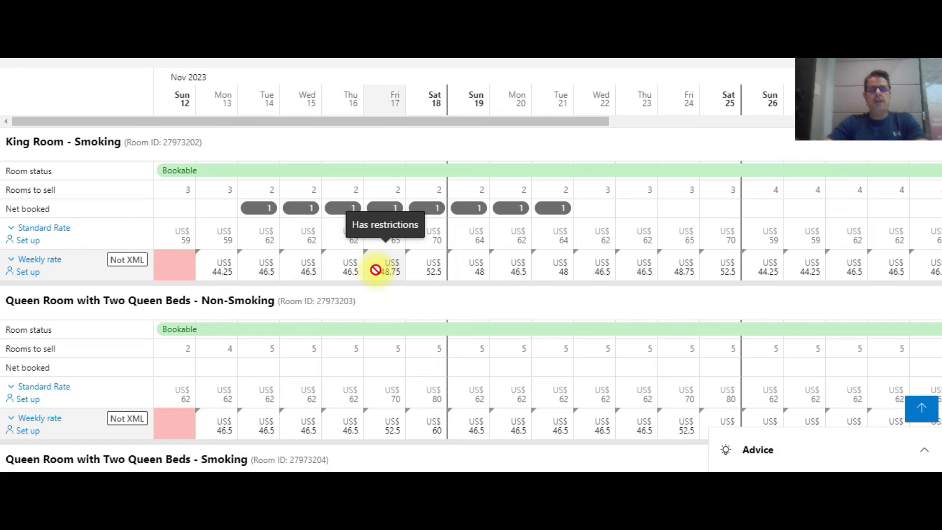
mouse_move(391, 271)
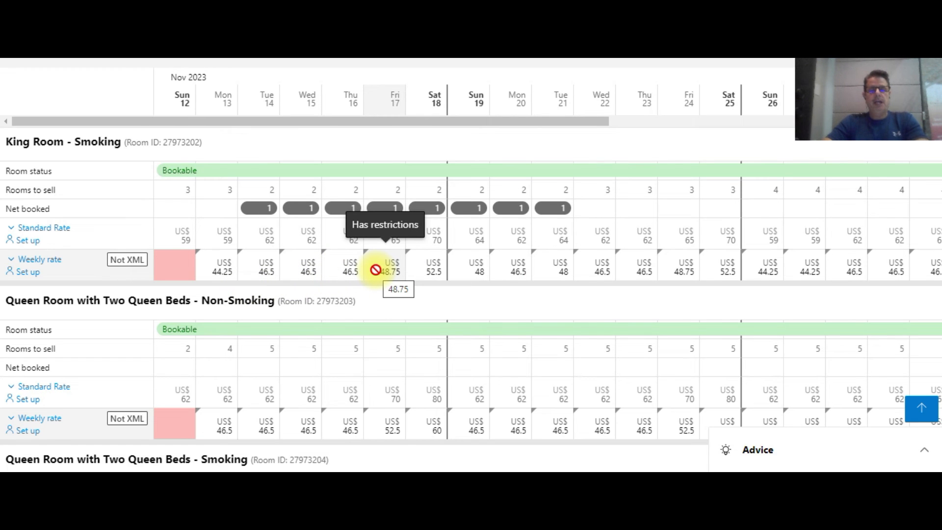
mouse_move(703, 64)
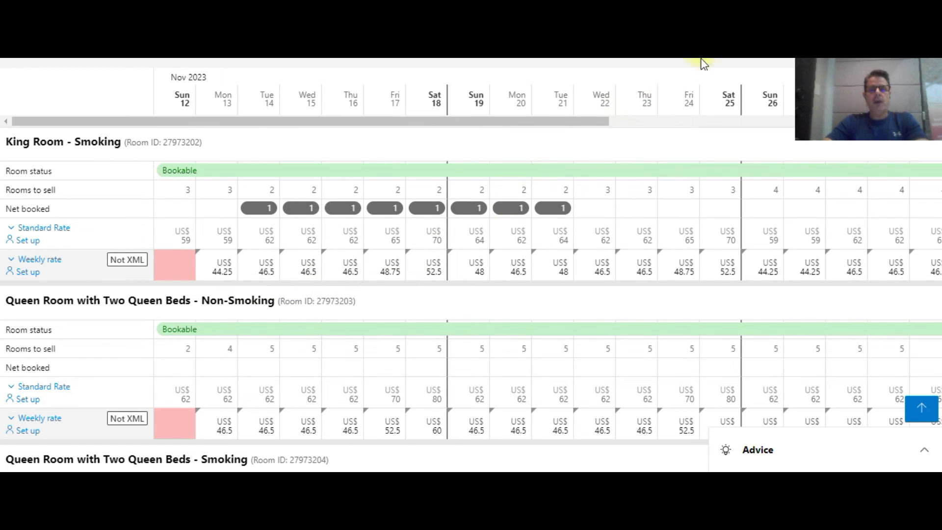
mouse_move(913, 107)
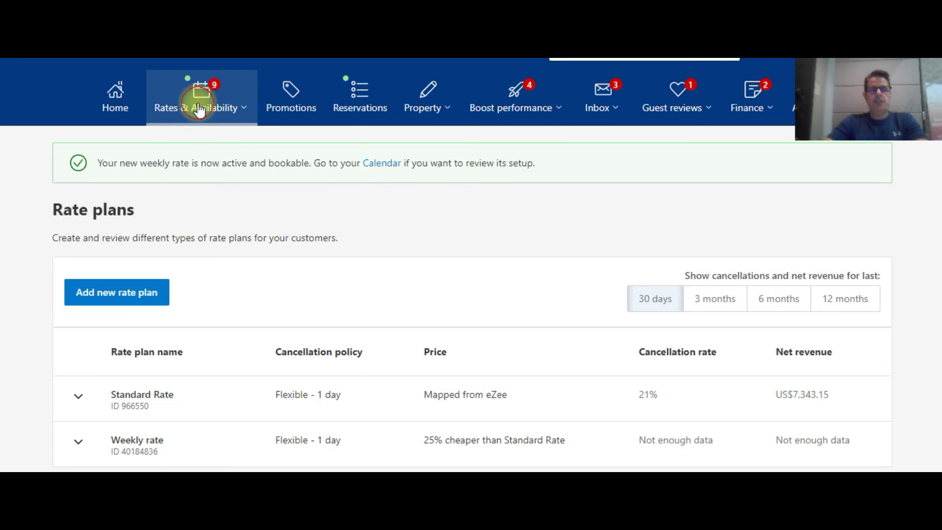
On the rate plans list, switch revenue figures to the last 3 months and back to 30 days
click(200, 99)
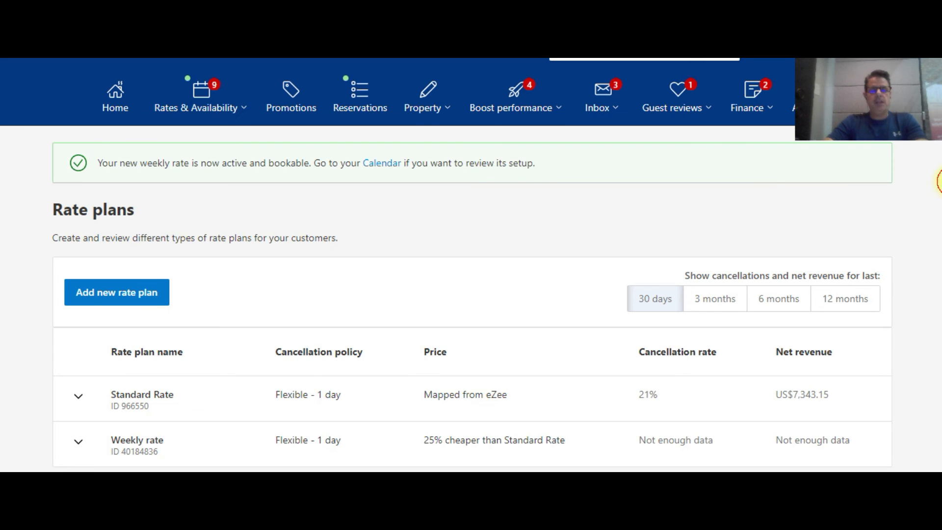
scroll(down, 3)
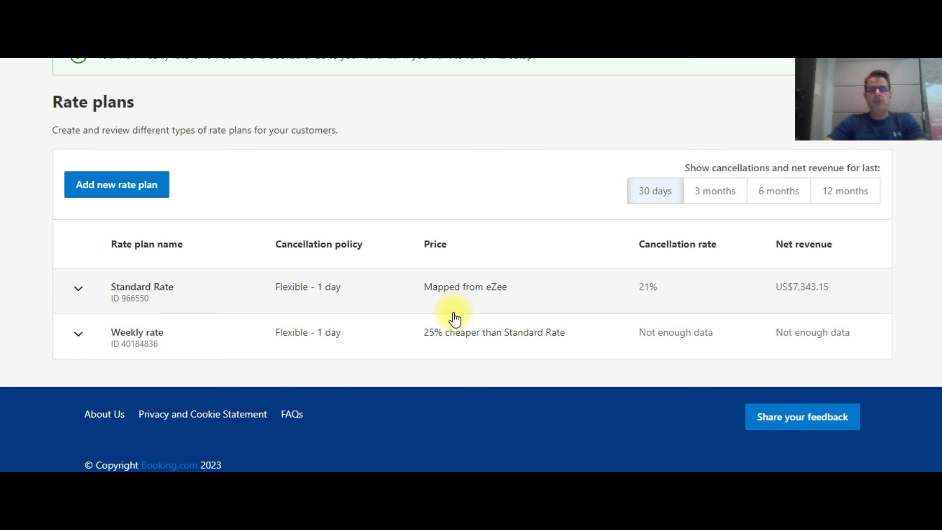
mouse_move(428, 335)
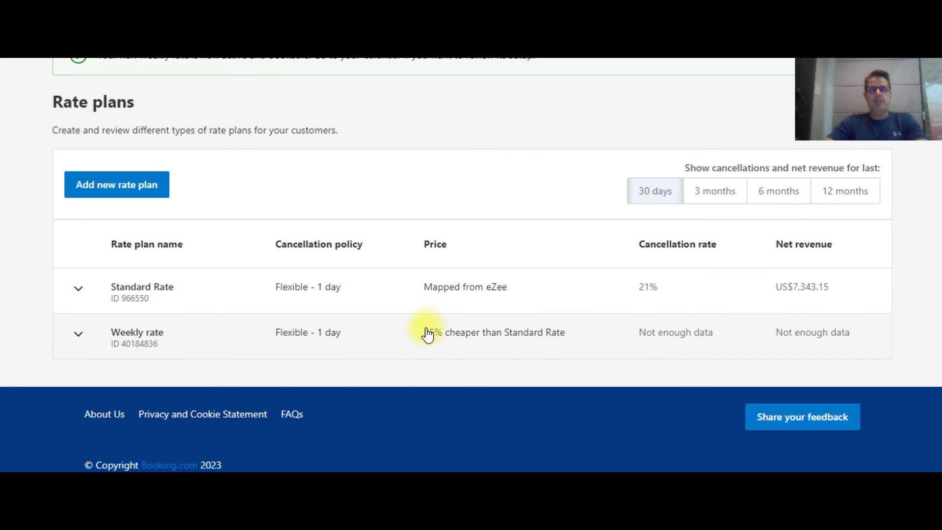
mouse_move(439, 353)
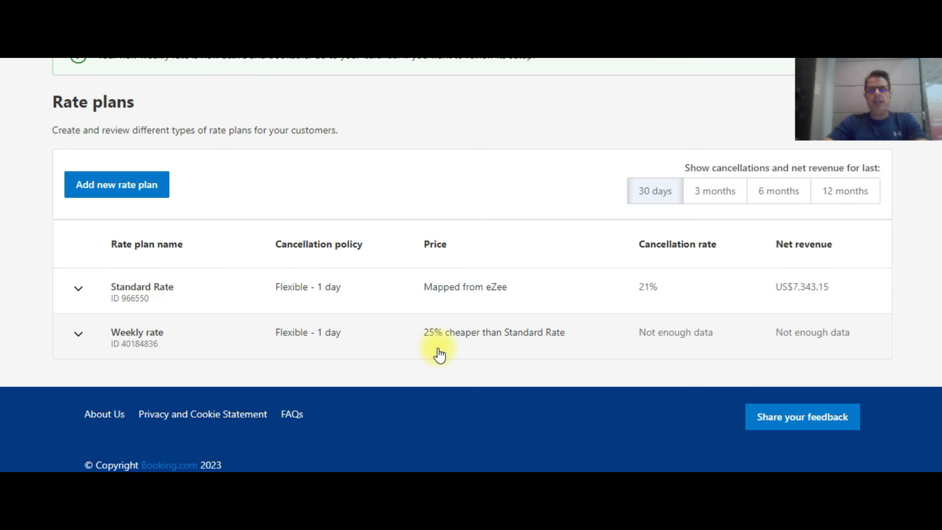
mouse_move(704, 216)
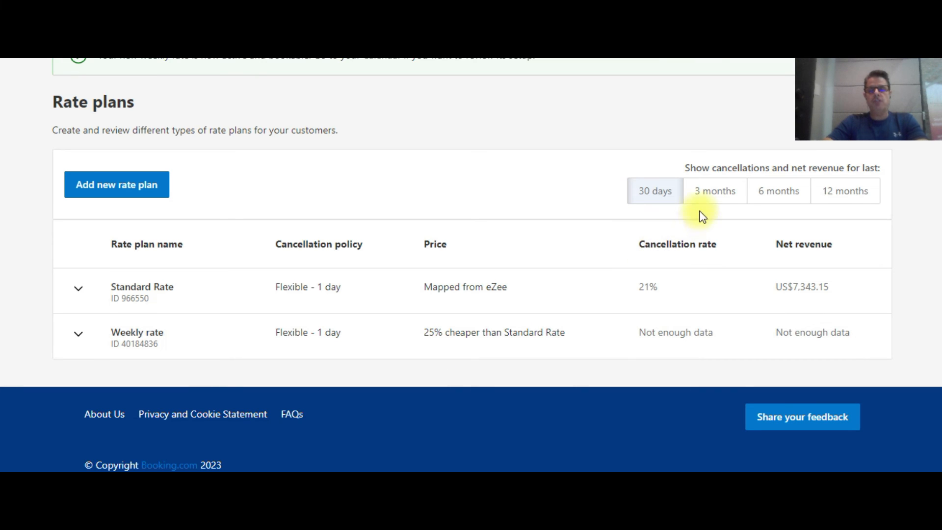
mouse_move(654, 190)
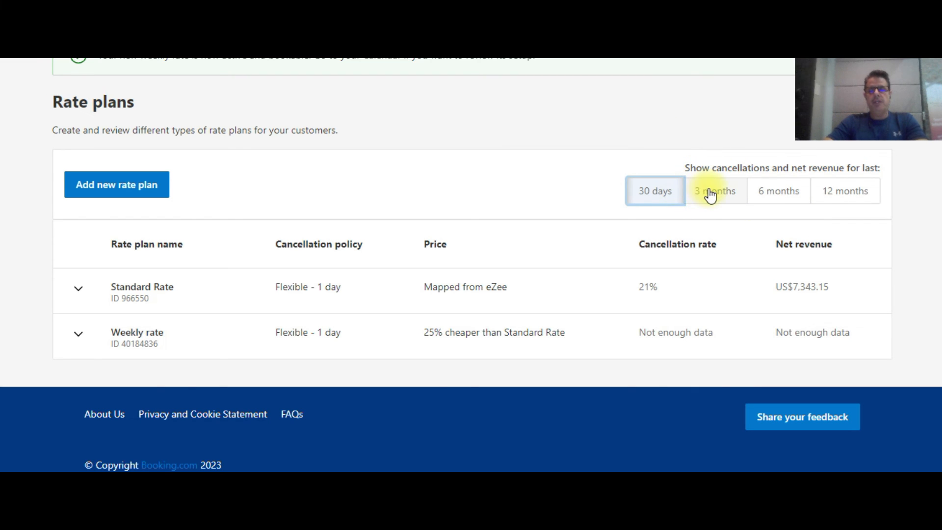
click(779, 190)
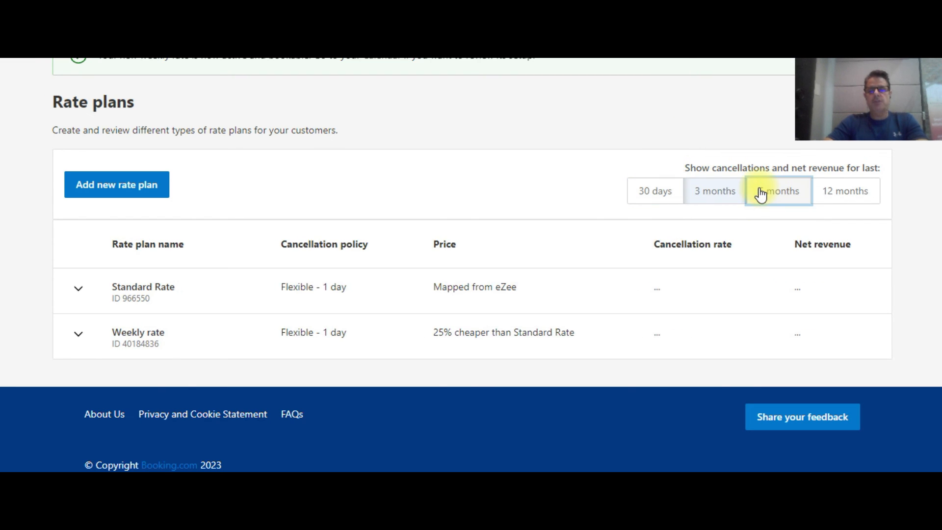
click(654, 190)
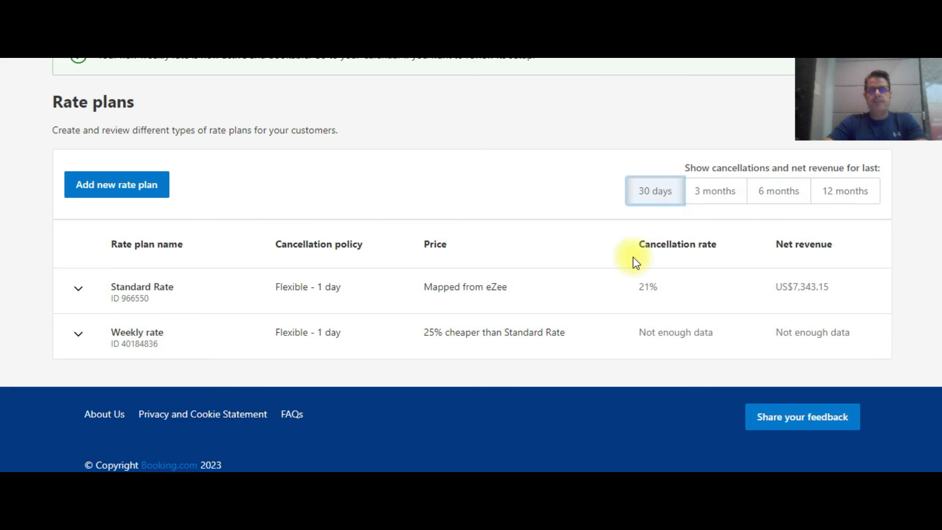
mouse_move(243, 355)
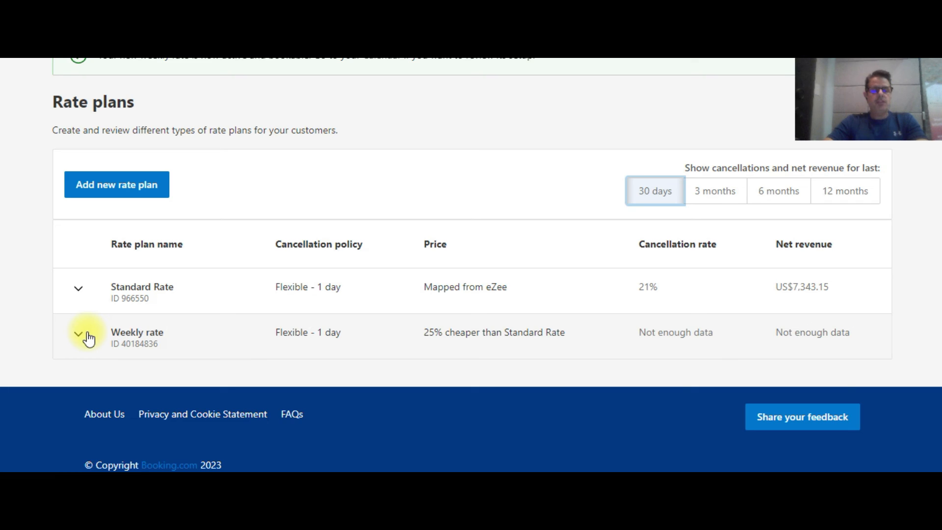
Expand the Weekly rate row to confirm its 7-night minimum and open it for editing
click(77, 332)
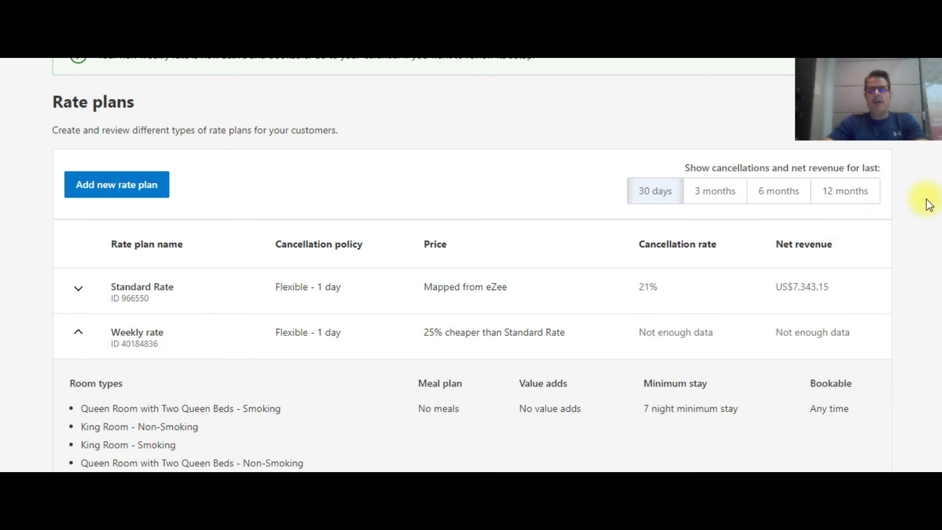
scroll(down, 3)
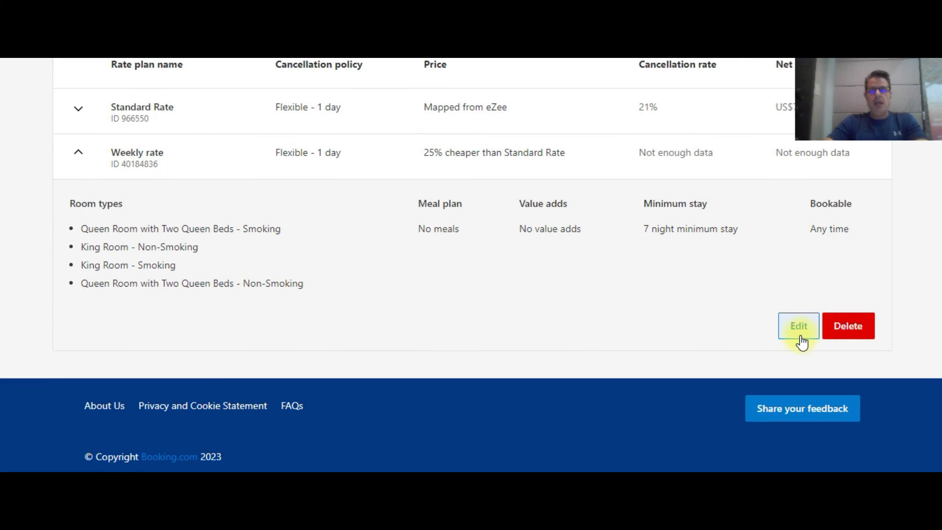
click(798, 326)
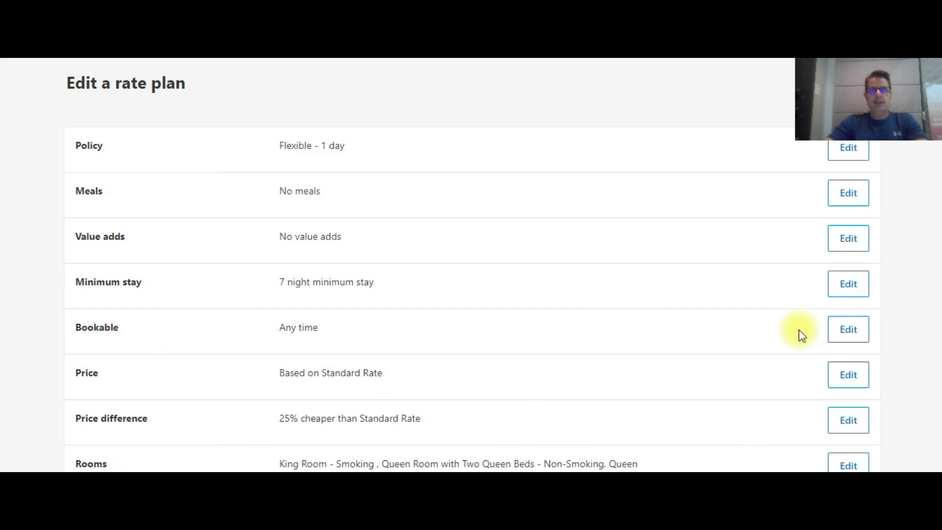
mouse_move(935, 235)
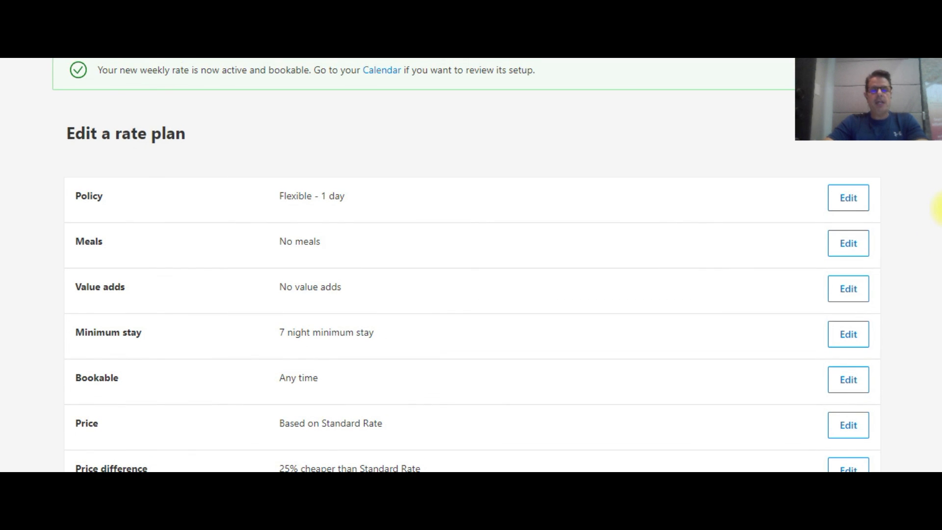
scroll(down, 3)
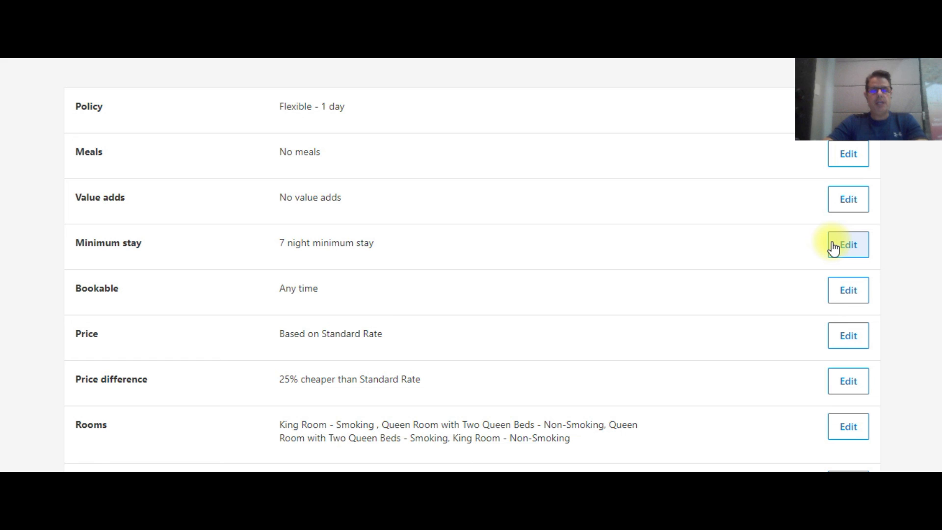
mouse_move(799, 381)
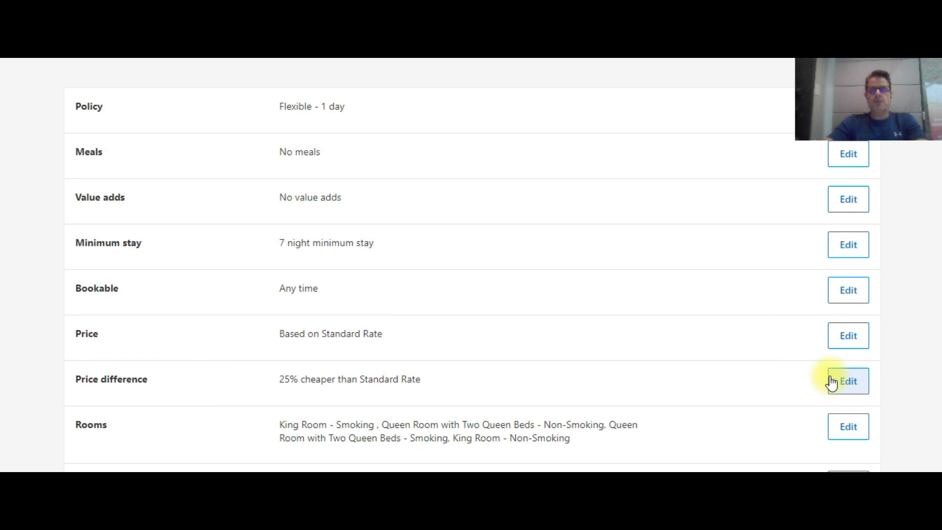
mouse_move(808, 385)
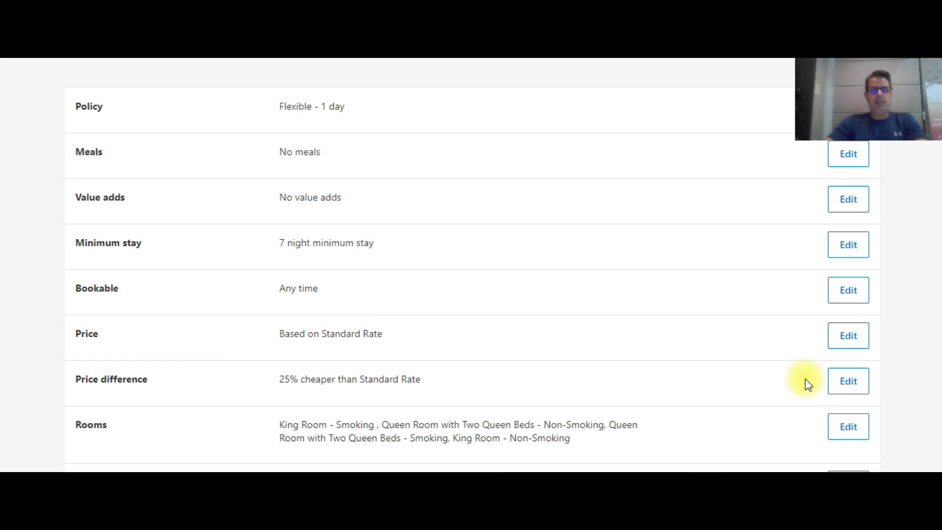
mouse_move(829, 382)
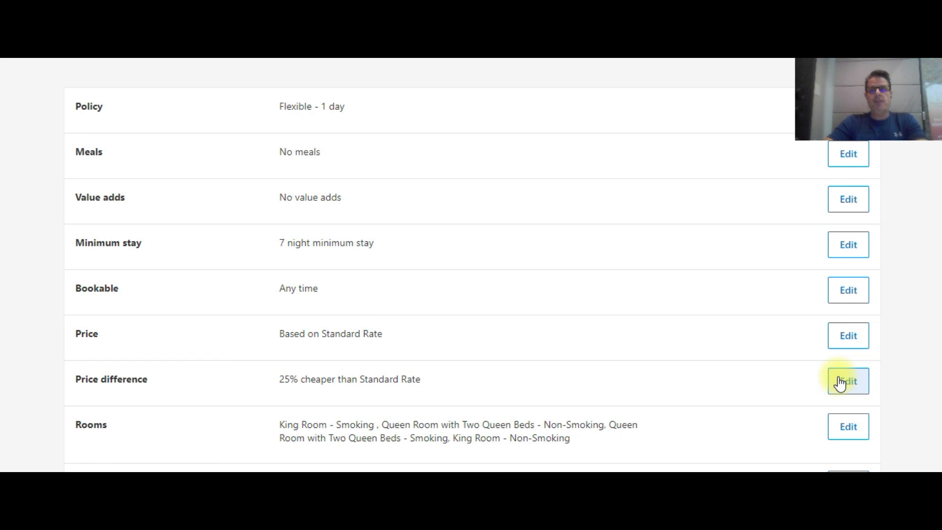
scroll(down, 3)
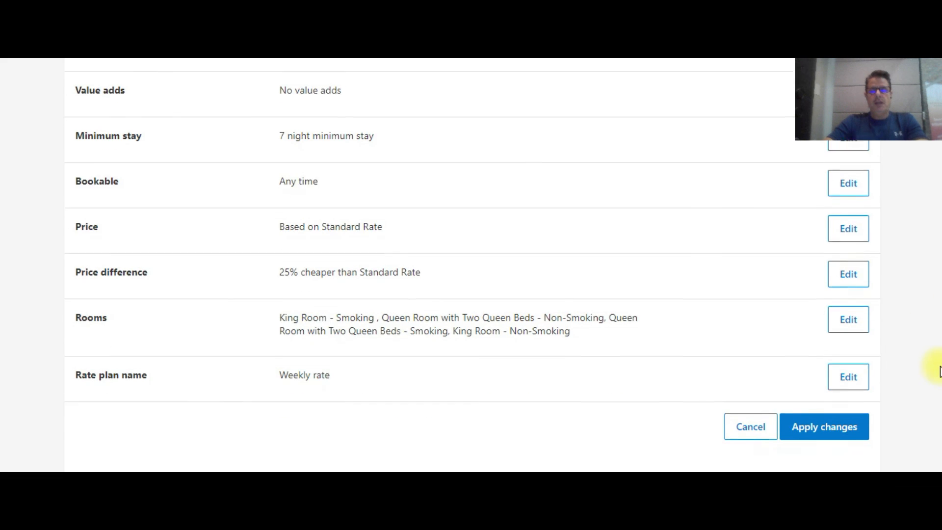
scroll(up, 3)
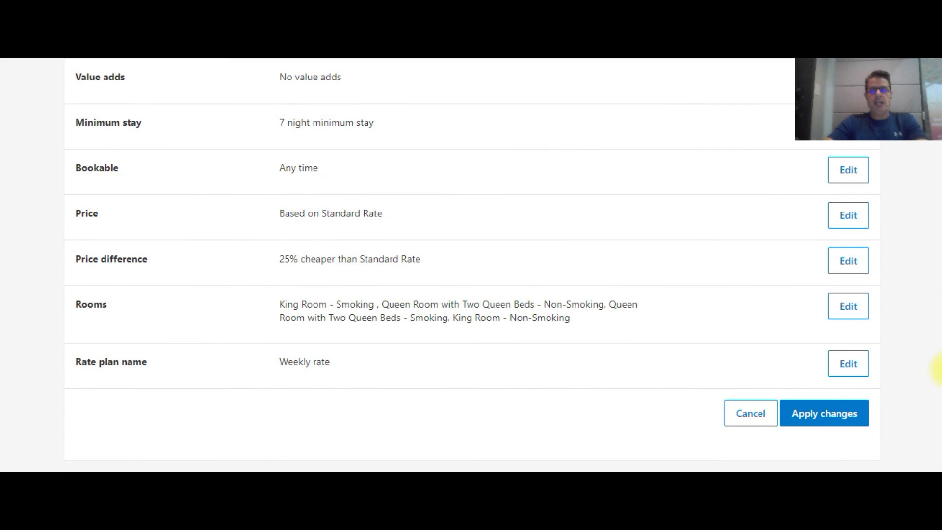
click(824, 413)
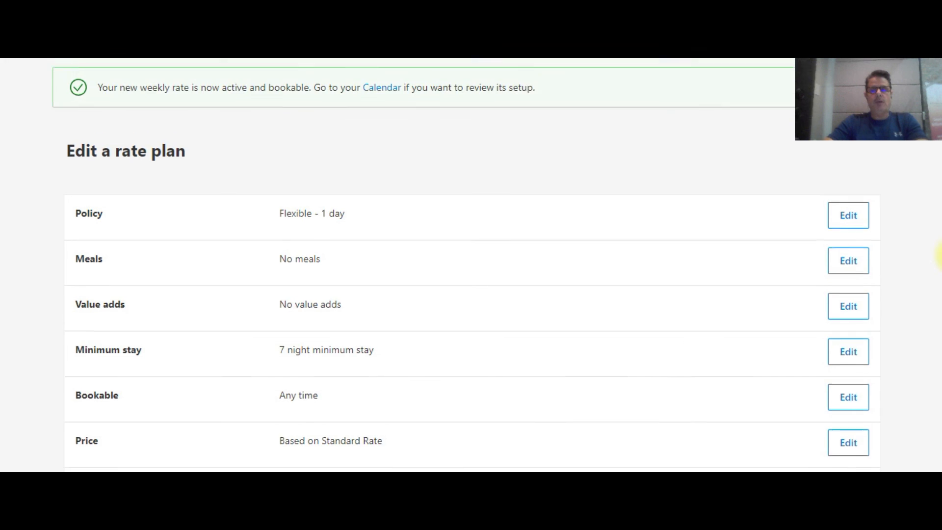
scroll(up, 3)
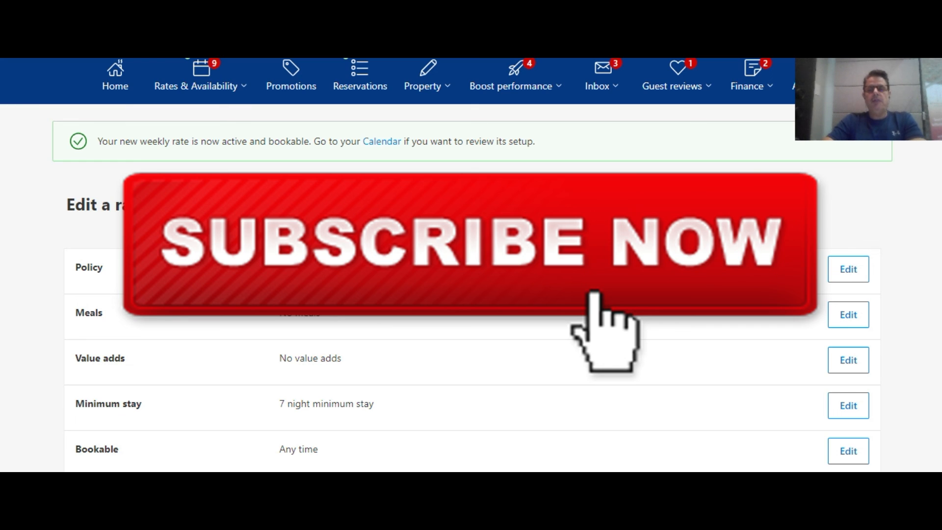
mouse_move(111, 114)
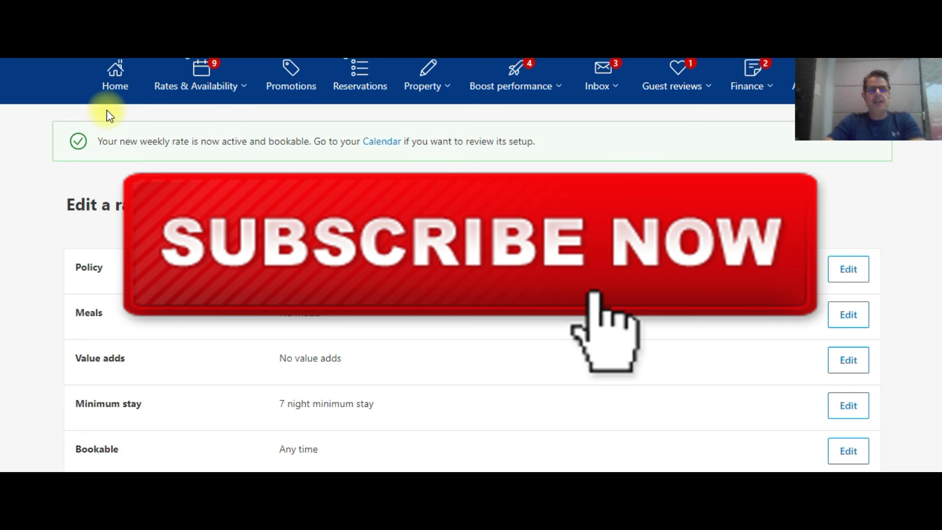